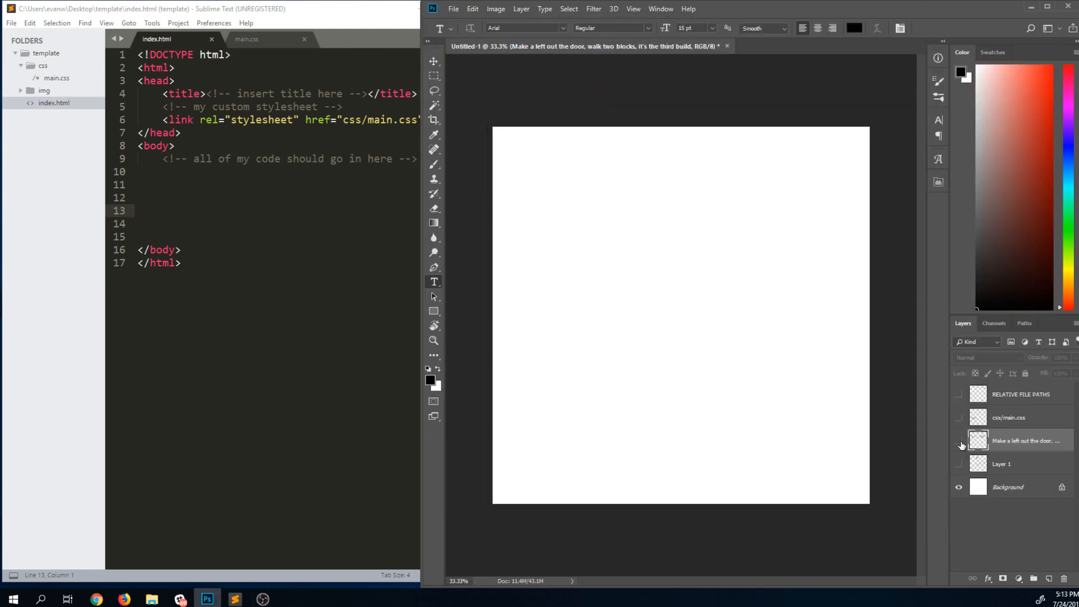
Show the Codify Academy address and walking directions text layers on the canvas.
left_click(957, 441)
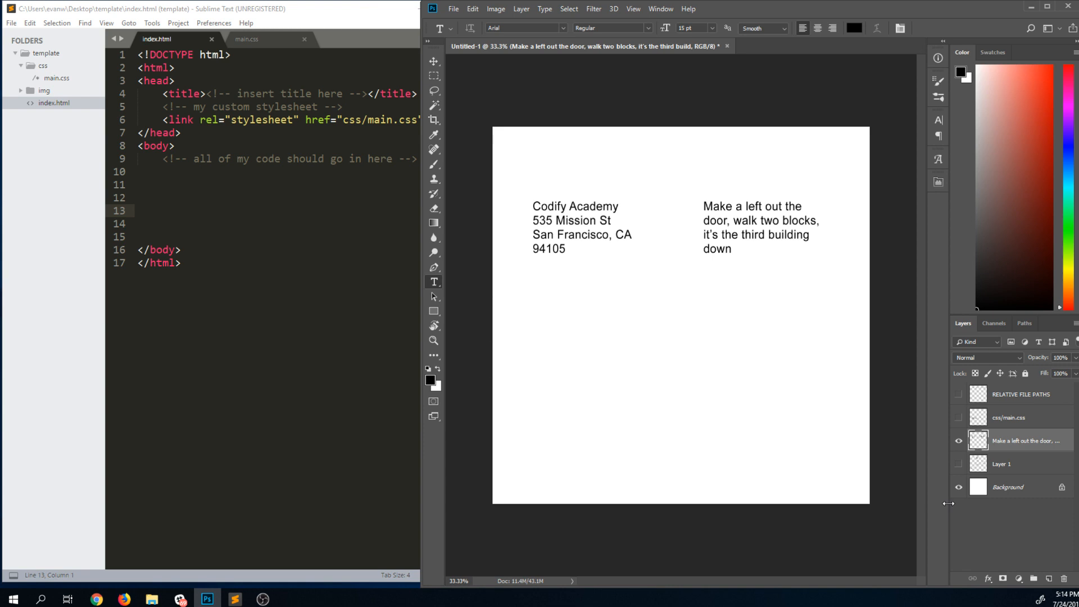
mouse_move(971, 578)
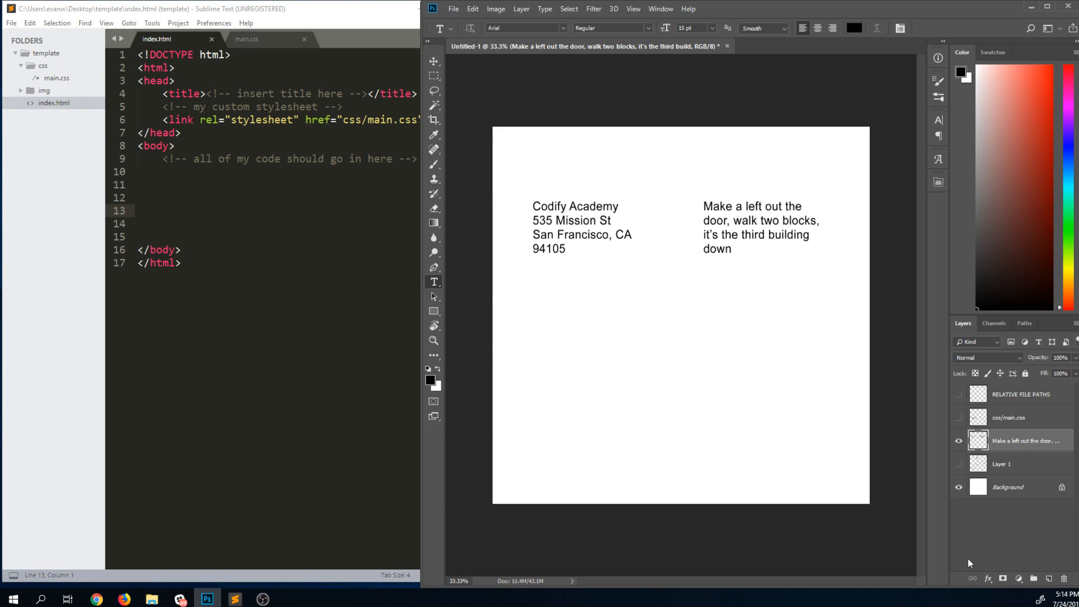
mouse_move(976, 548)
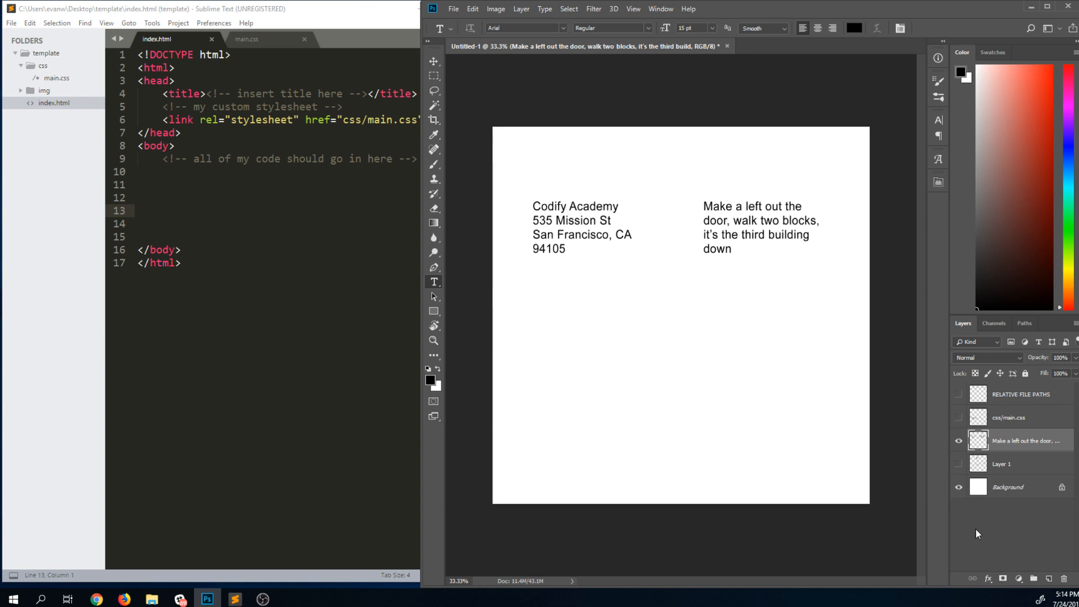
mouse_move(642, 285)
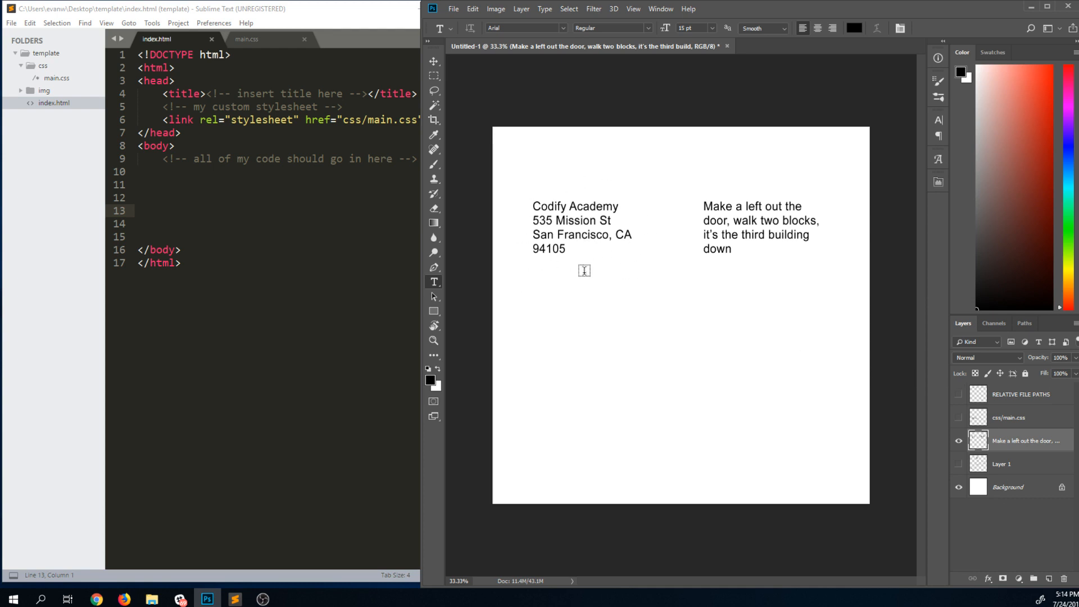
mouse_move(582, 280)
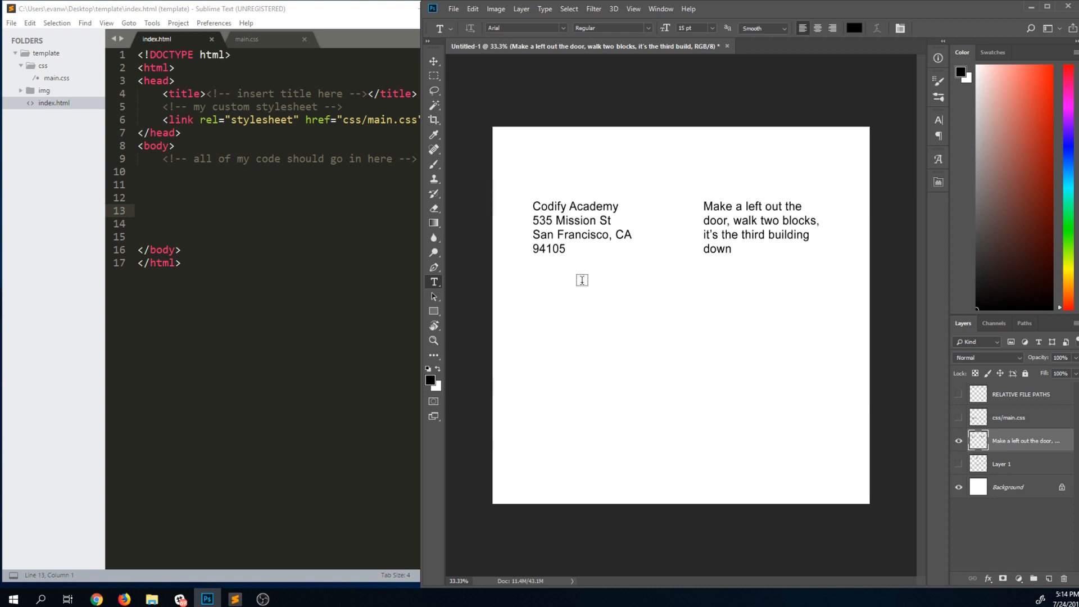
mouse_move(589, 270)
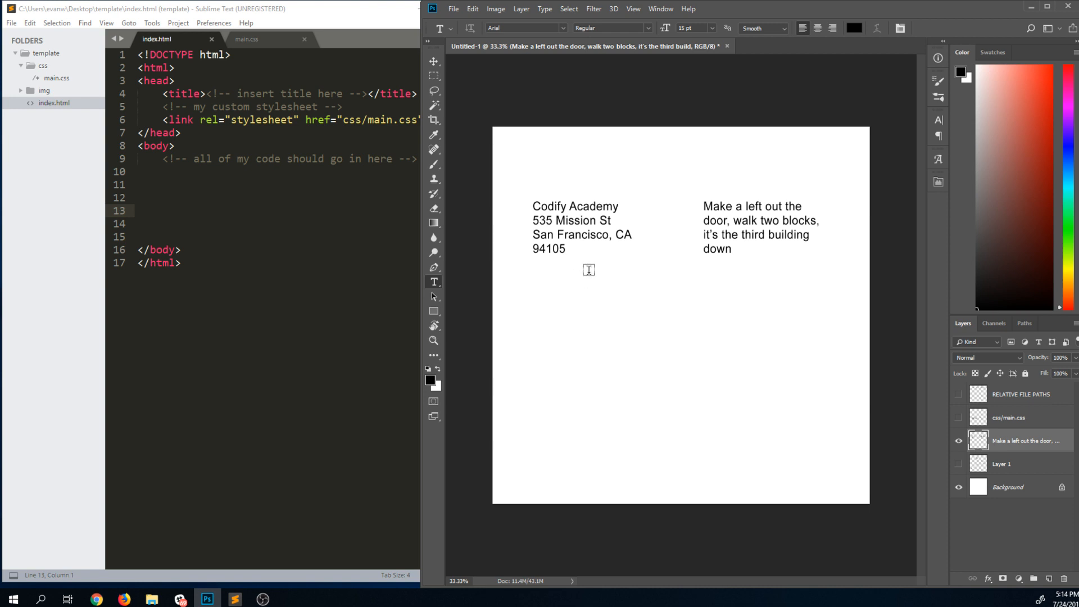
mouse_move(613, 239)
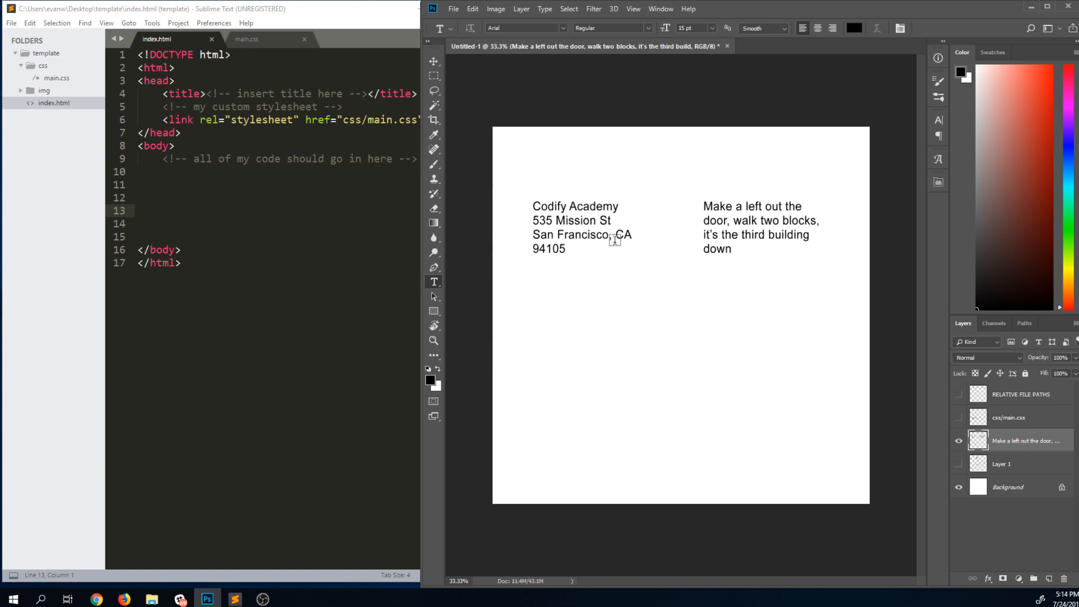
mouse_move(612, 245)
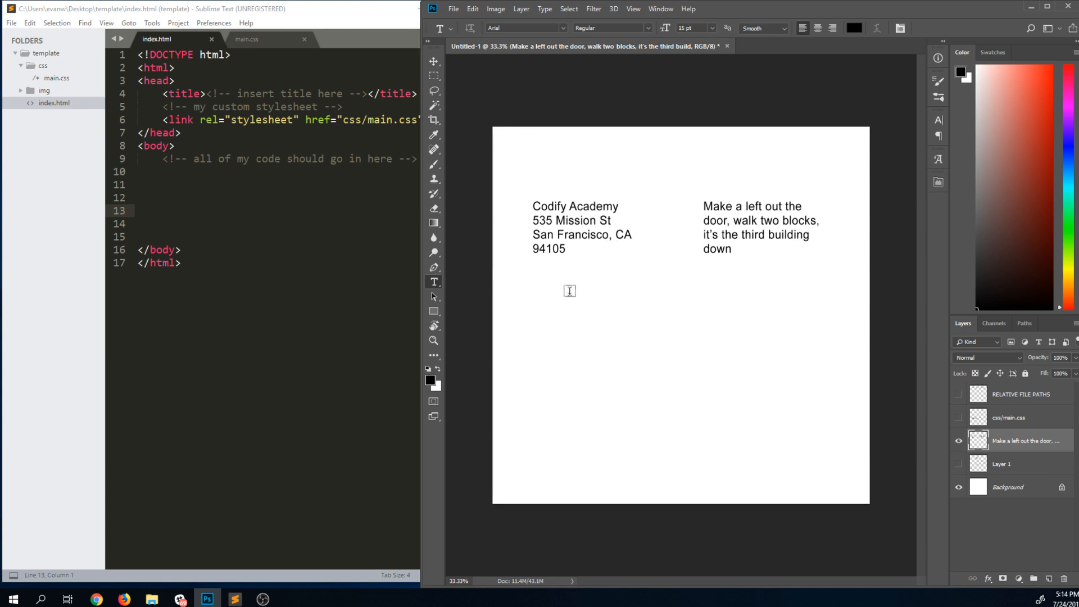
mouse_move(579, 290)
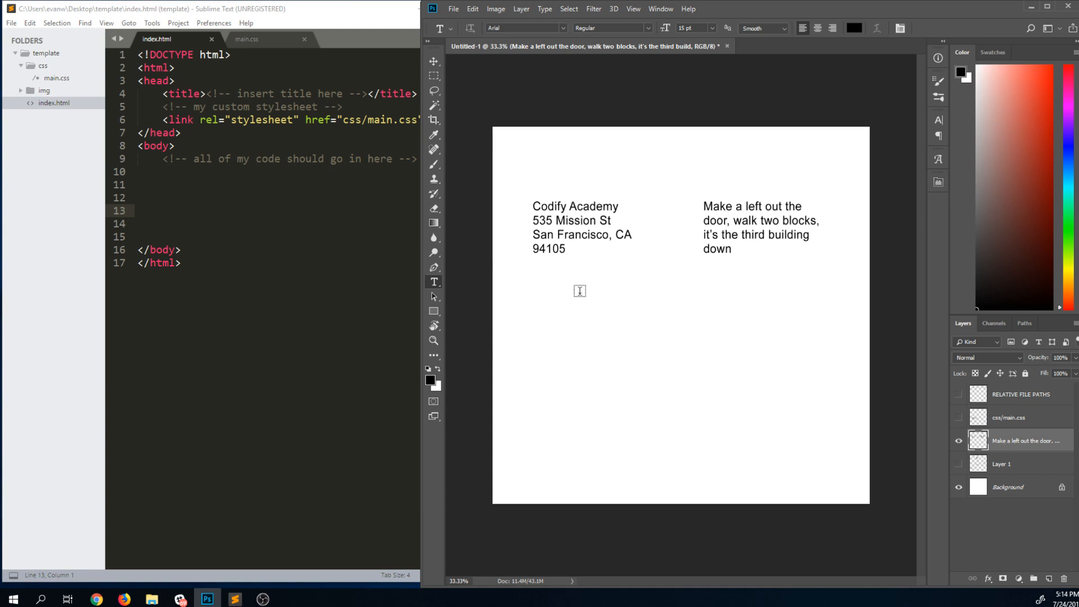
mouse_move(676, 273)
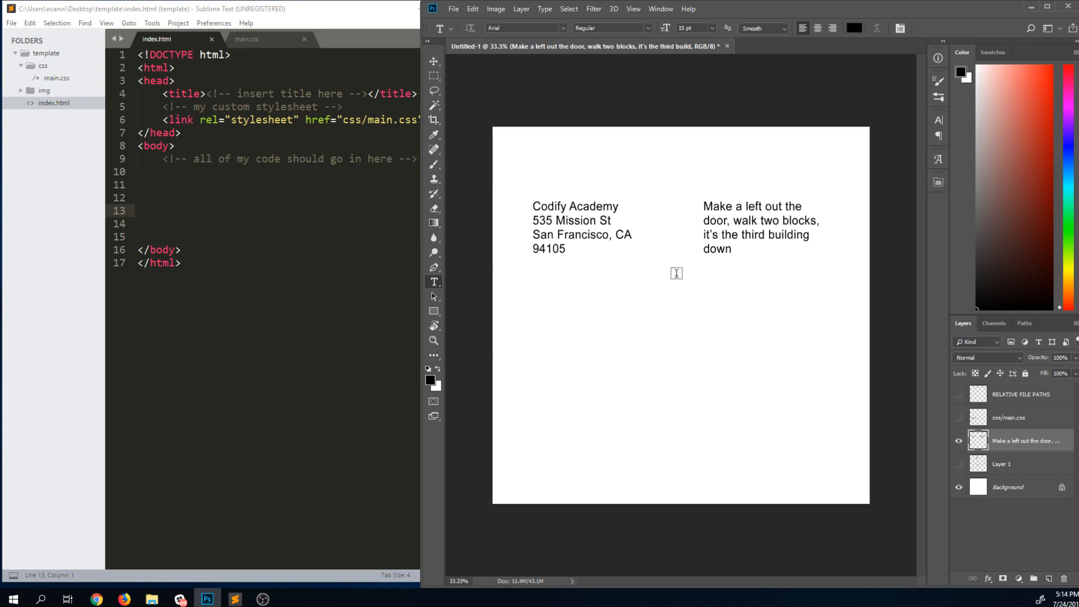
mouse_move(725, 168)
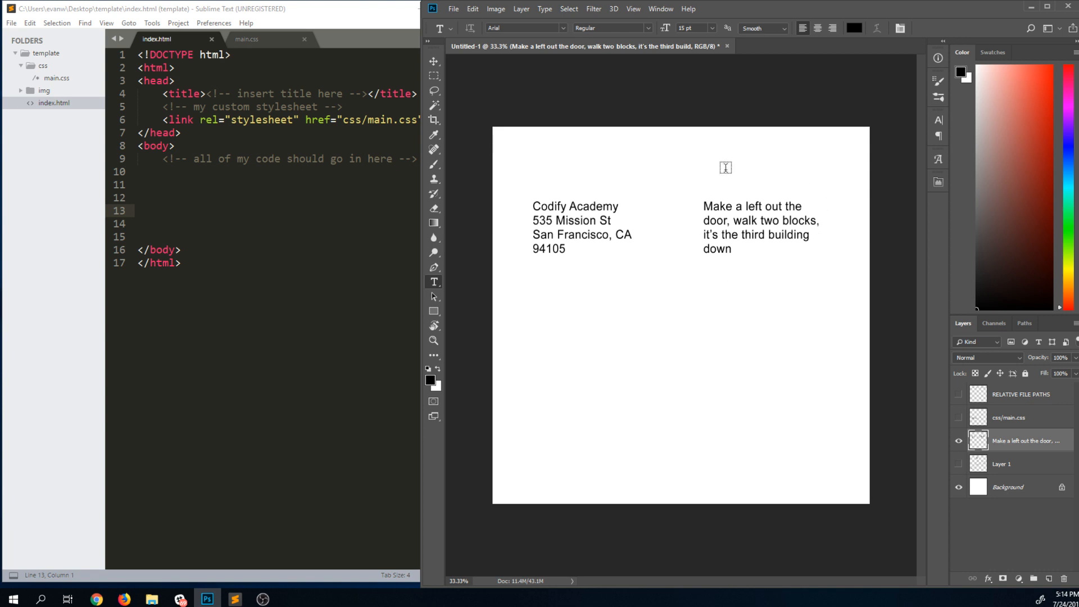
mouse_move(780, 290)
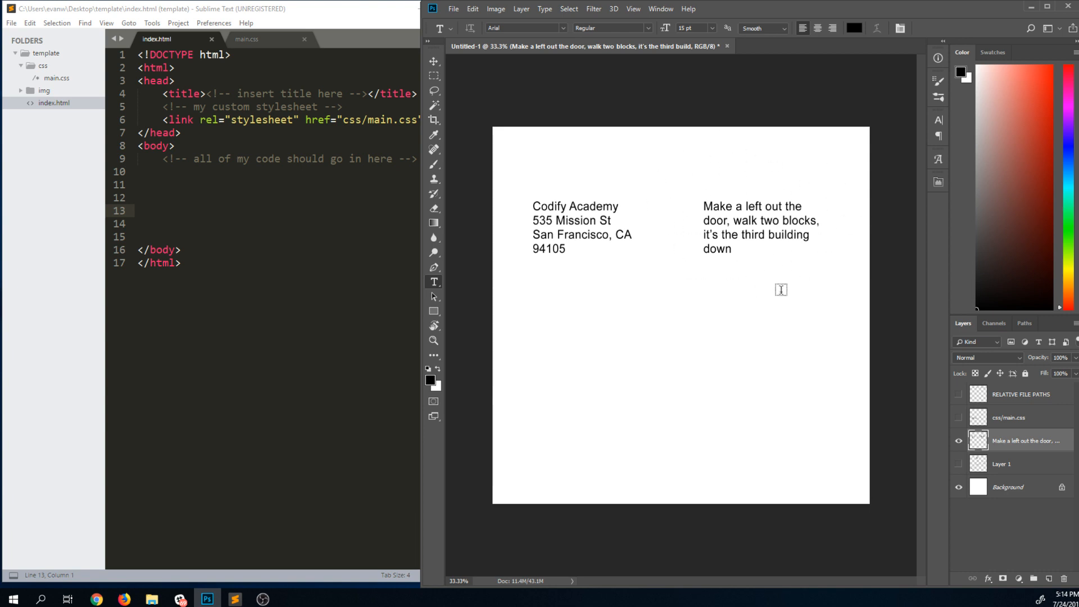
mouse_move(766, 261)
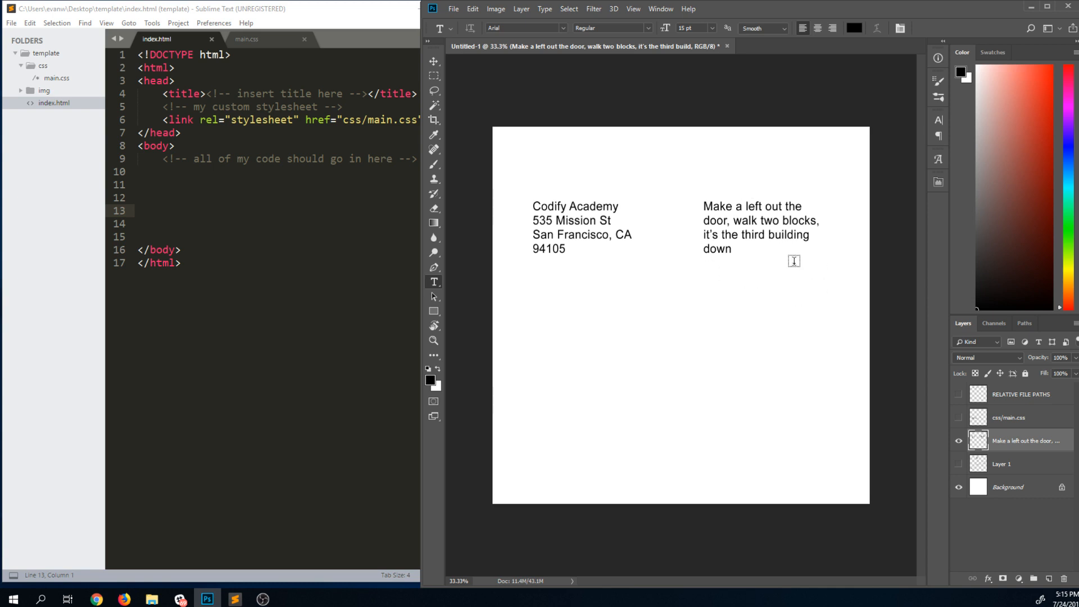
mouse_move(838, 180)
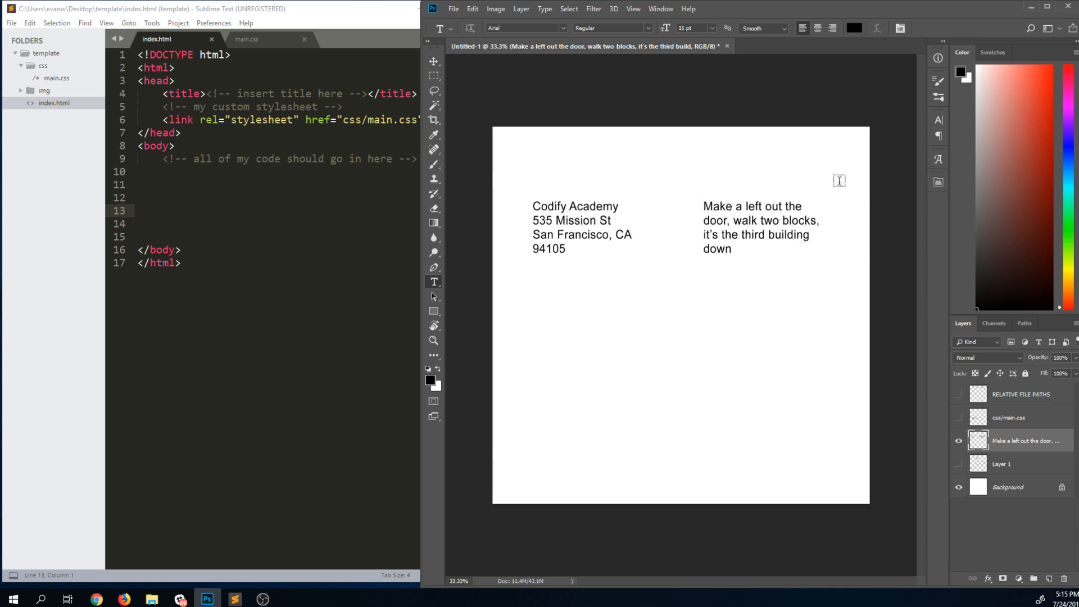
mouse_move(652, 252)
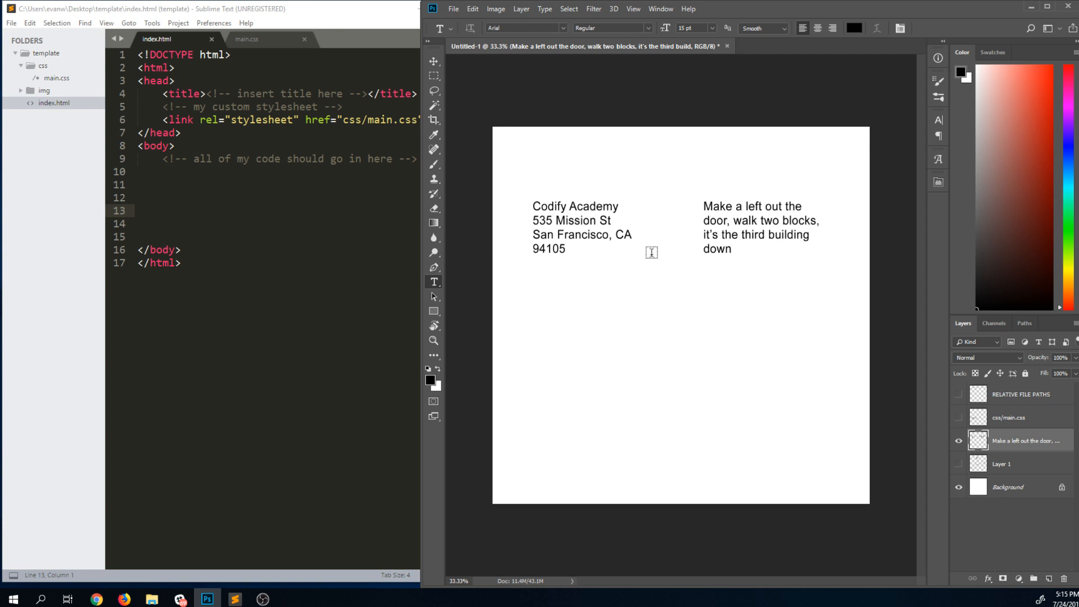
mouse_move(779, 303)
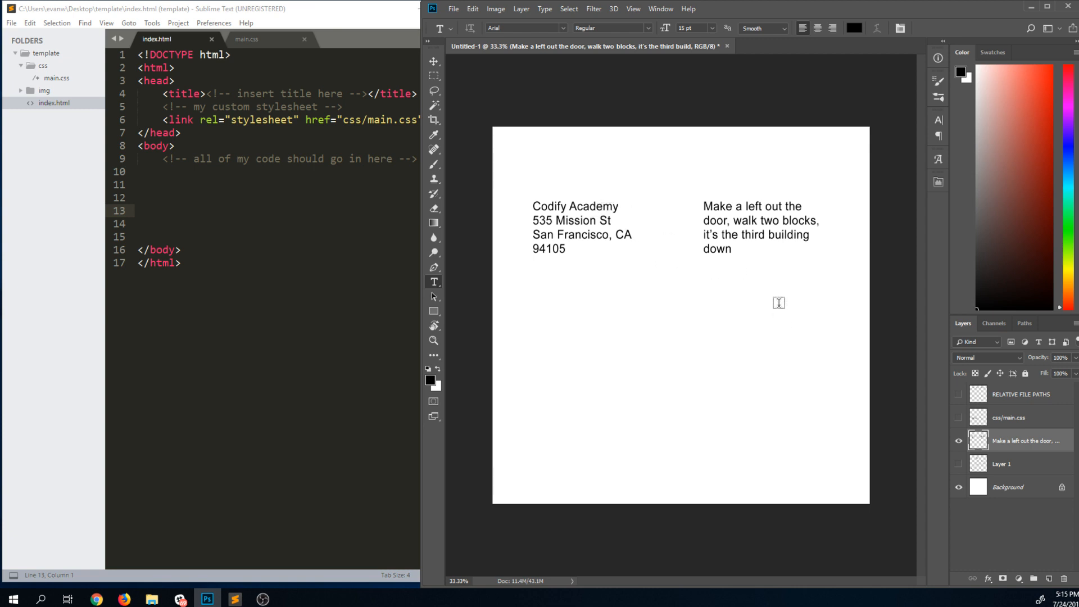
mouse_move(859, 404)
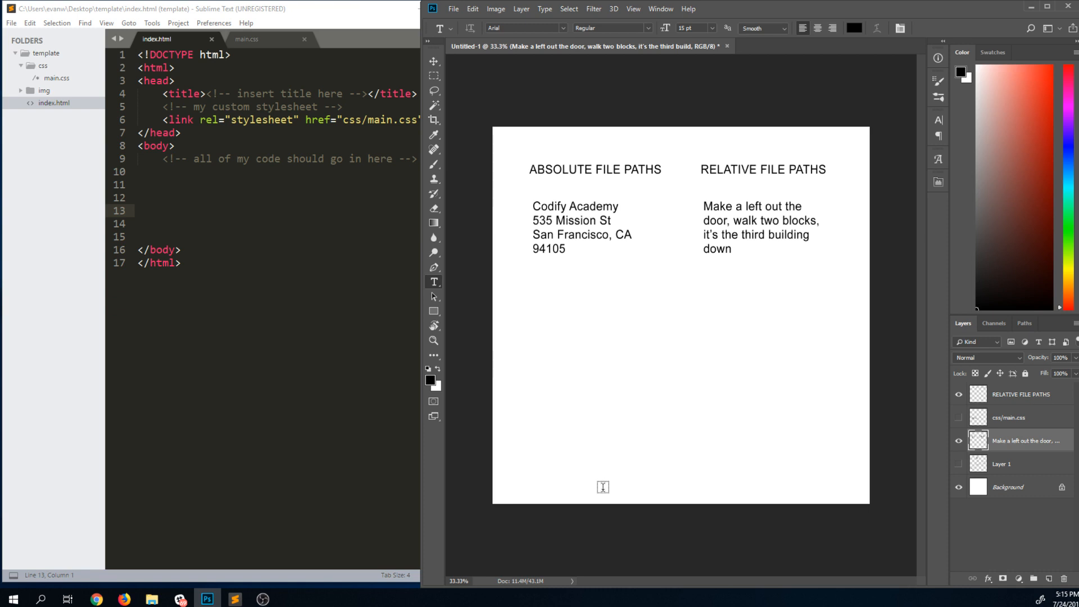
mouse_move(549, 203)
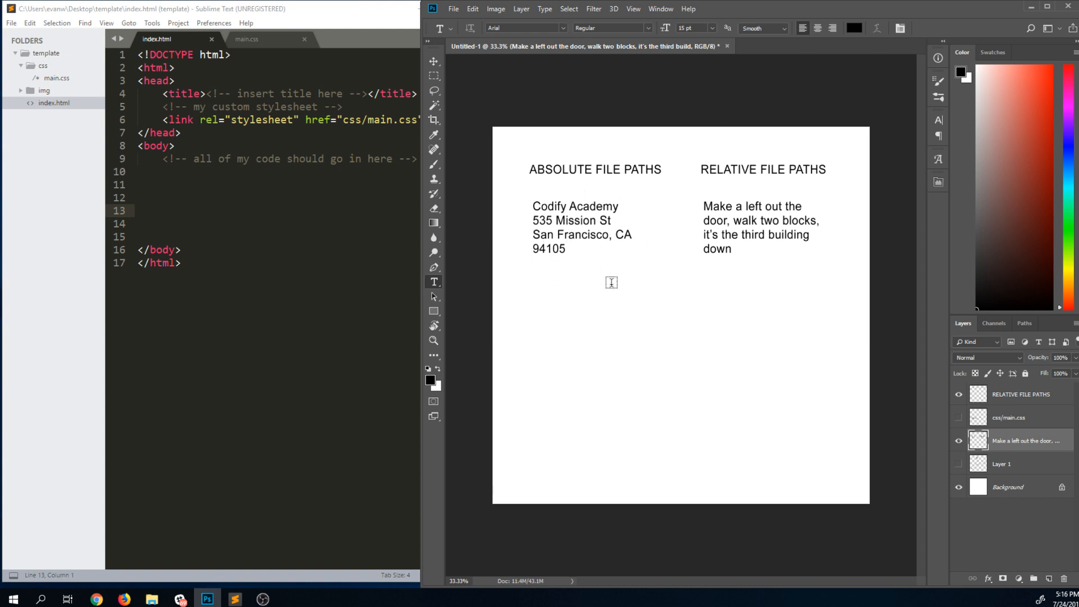
mouse_move(621, 223)
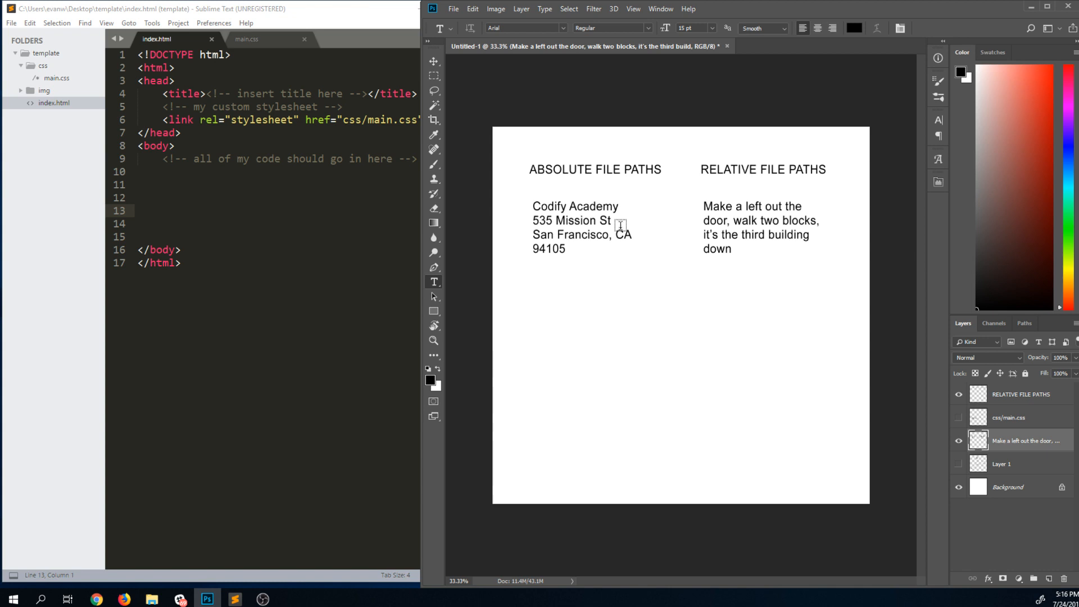
mouse_move(675, 229)
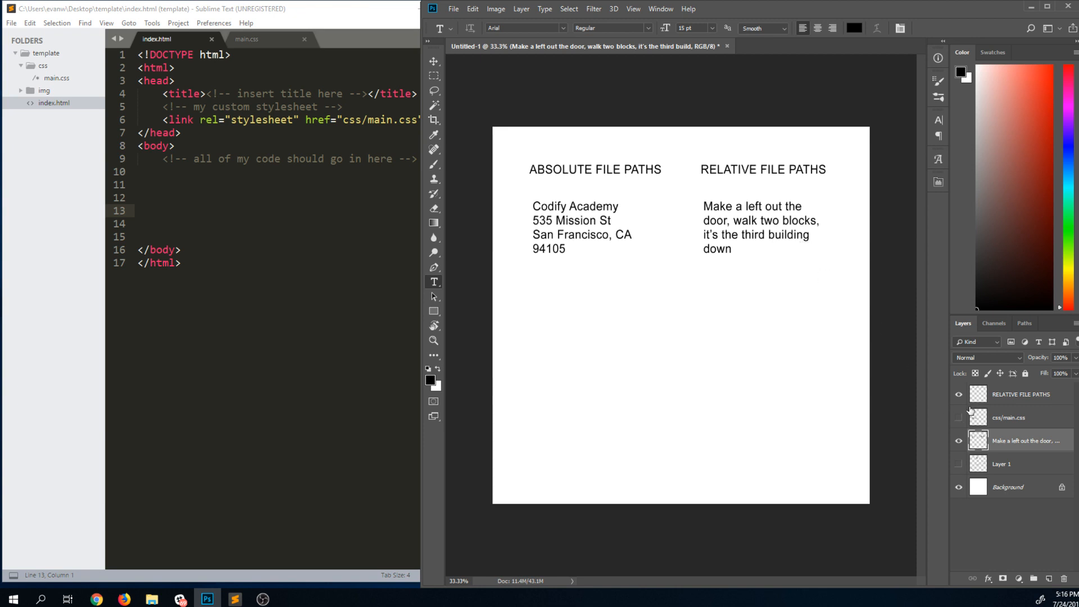
Show the css/main.css path text, add a new drawing layer and brush arrows over the absolute path, underlining main.css.
left_click(957, 417)
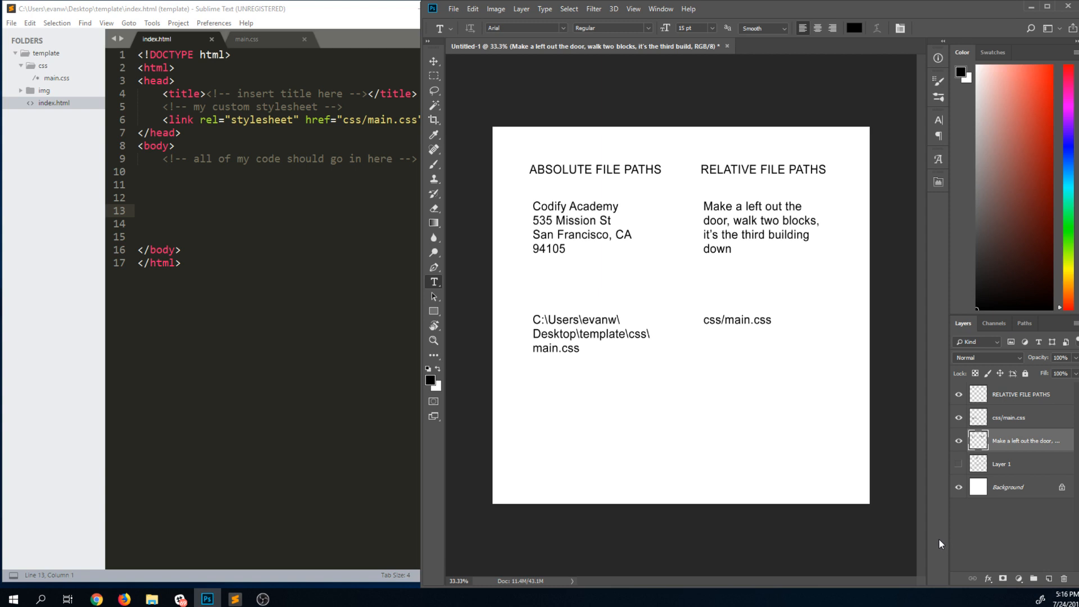
left_click(1018, 395)
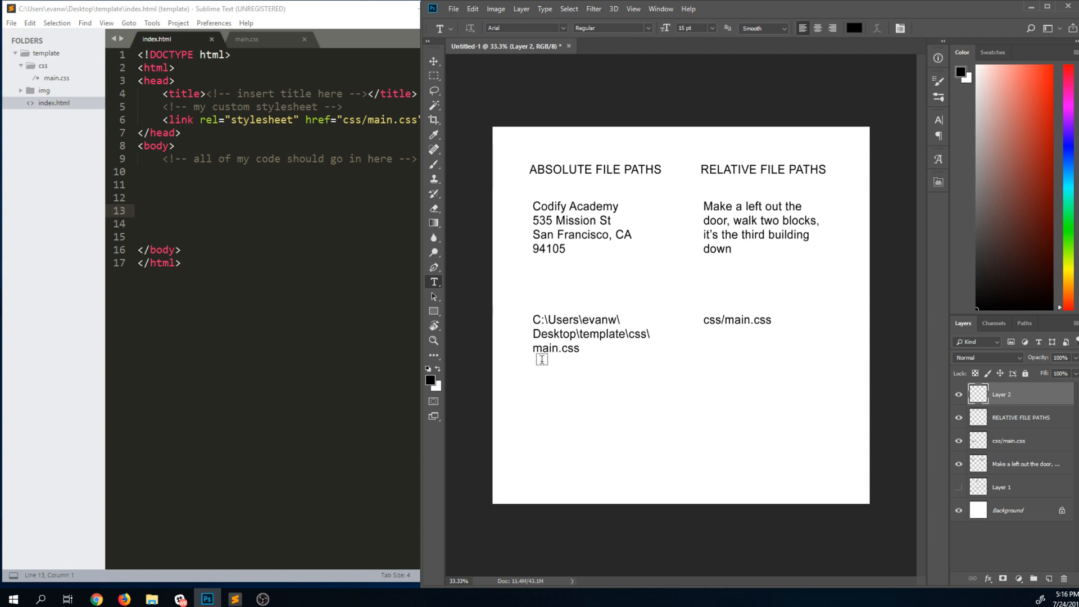
left_click(434, 164)
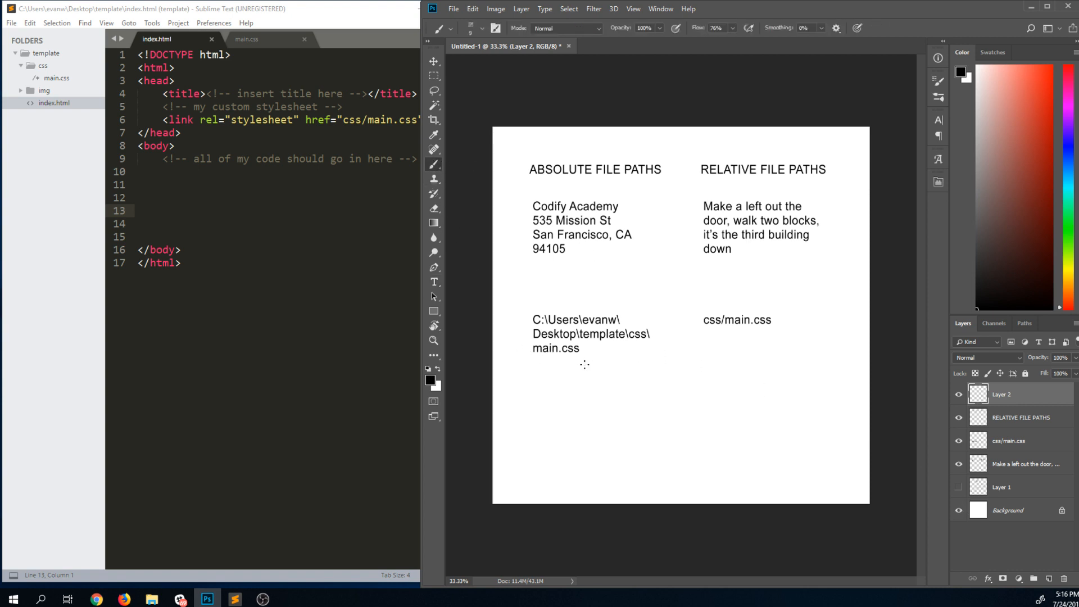
mouse_move(578, 382)
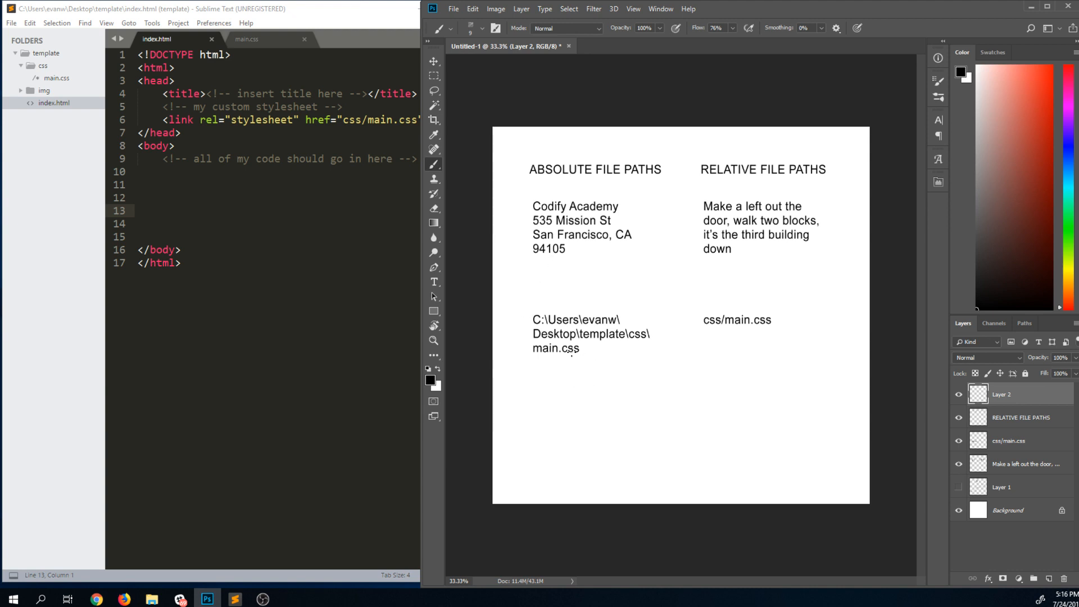
key("shift")
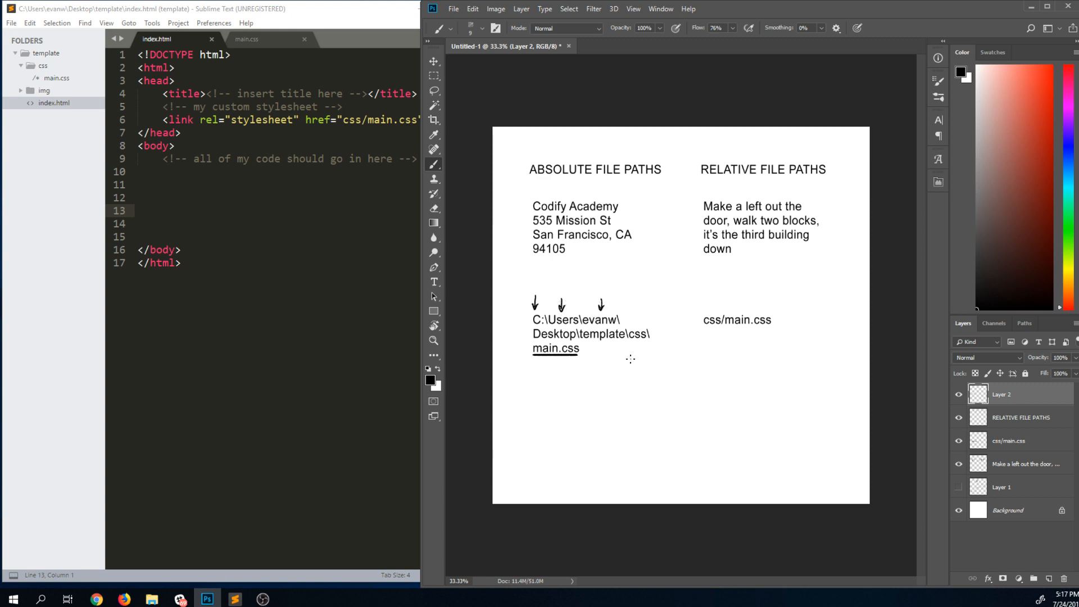
mouse_move(515, 319)
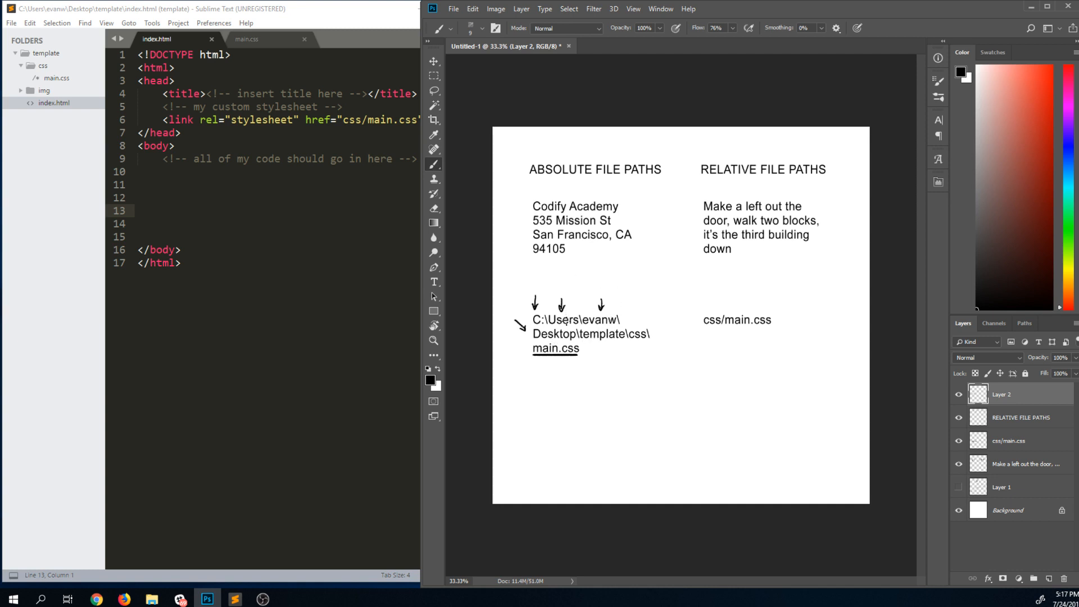
mouse_move(614, 346)
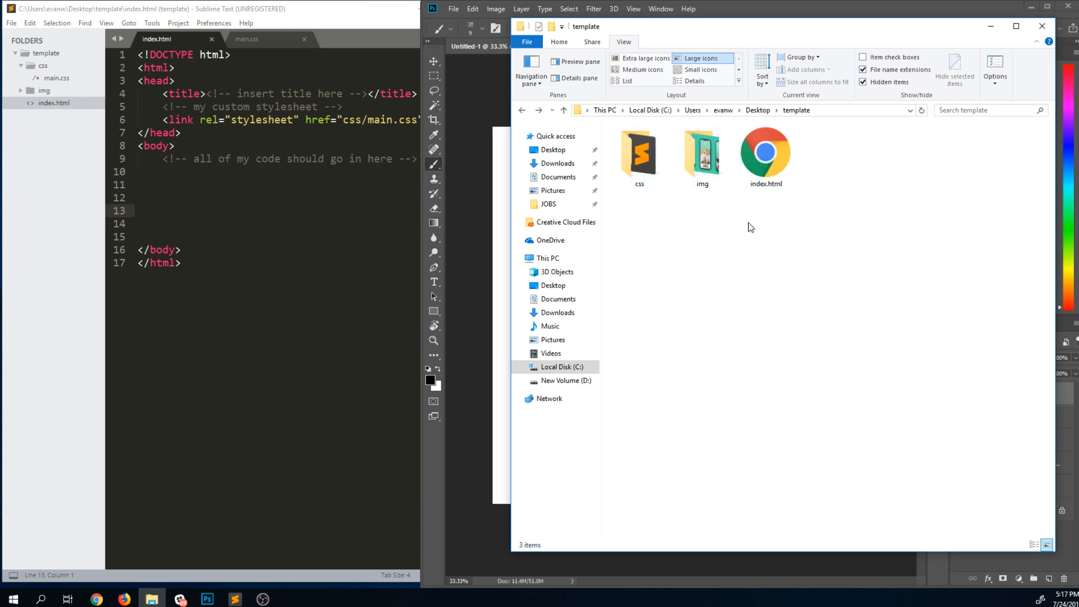
mouse_move(736, 247)
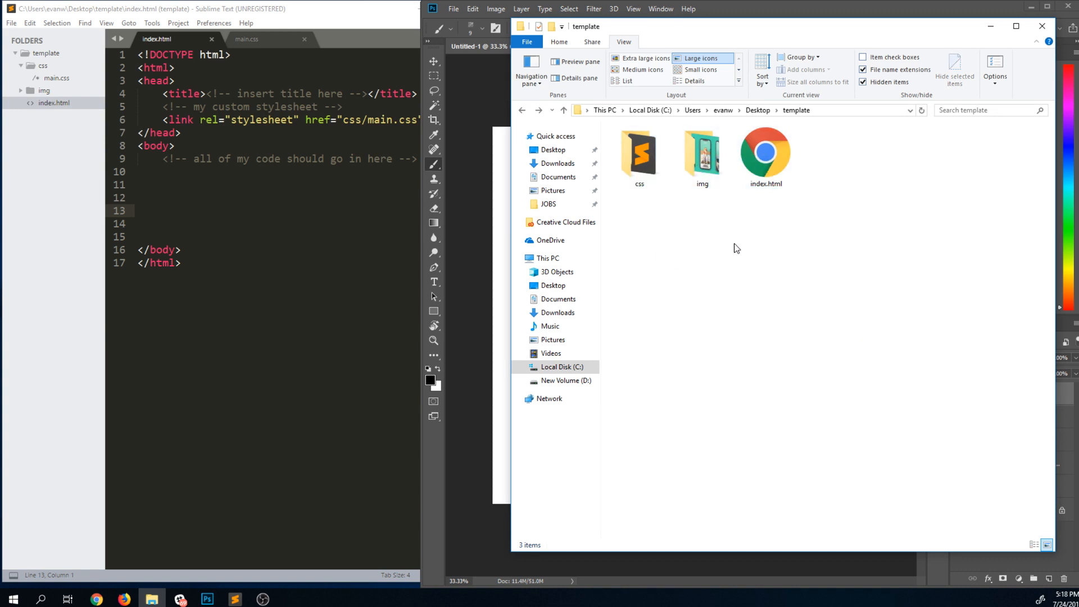
mouse_move(744, 243)
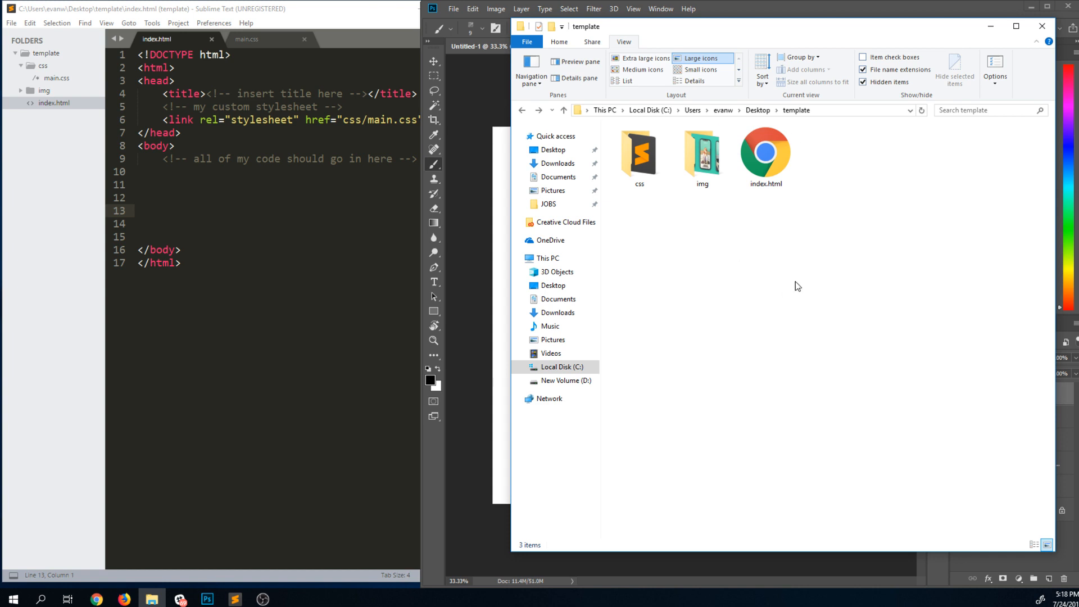
mouse_move(811, 221)
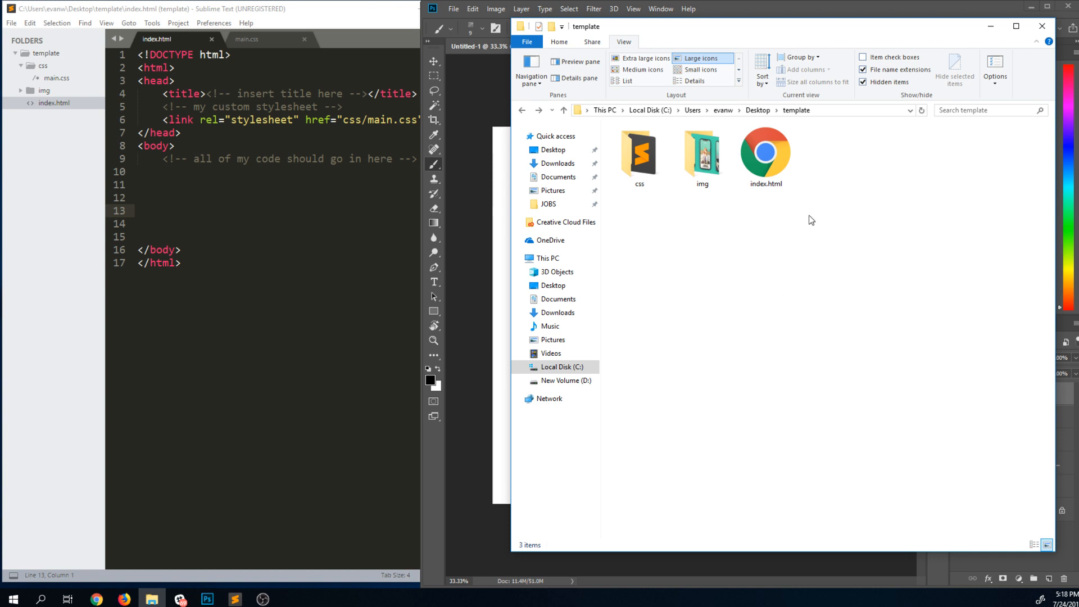
mouse_move(807, 244)
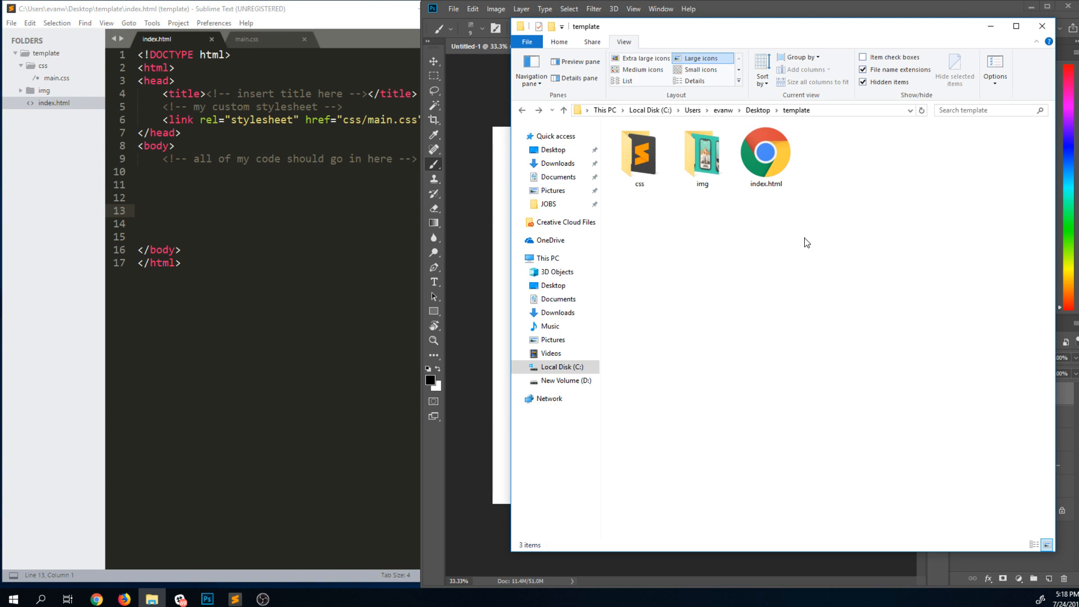
mouse_move(785, 252)
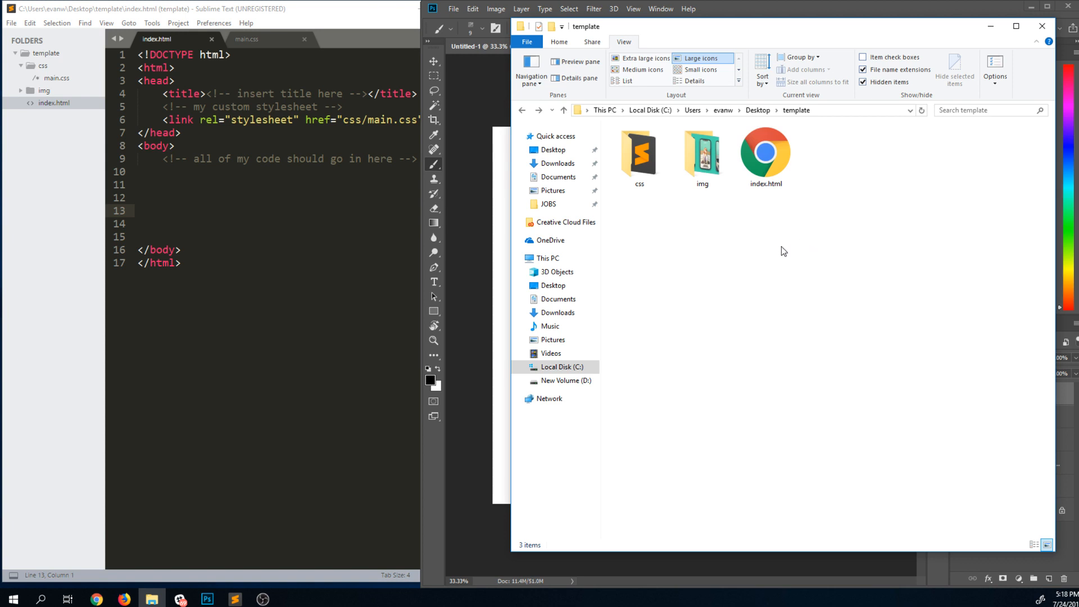
mouse_move(788, 251)
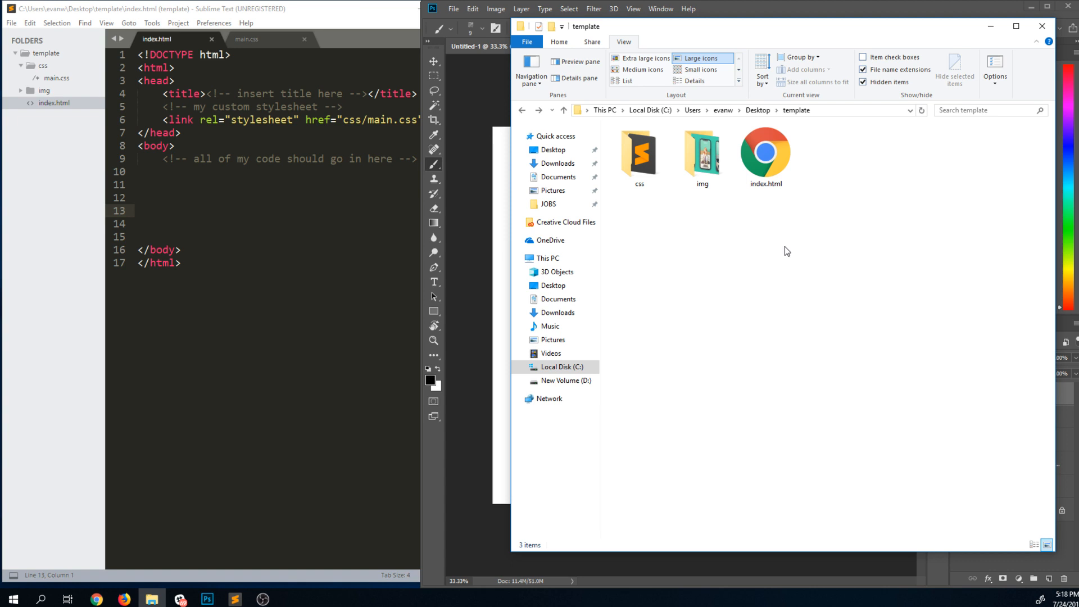
left_click(701, 151)
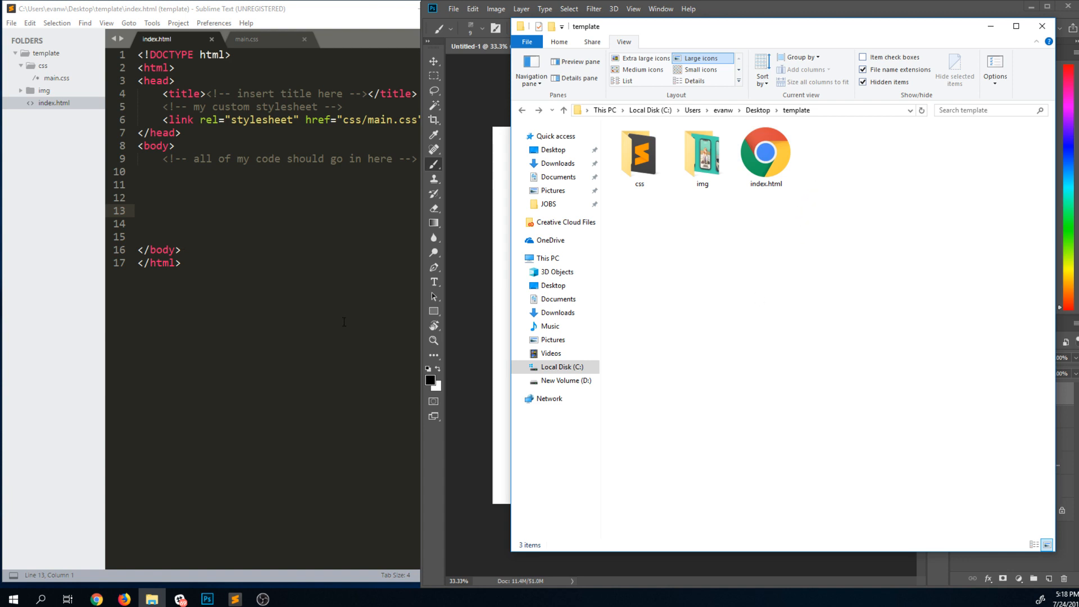
mouse_move(346, 317)
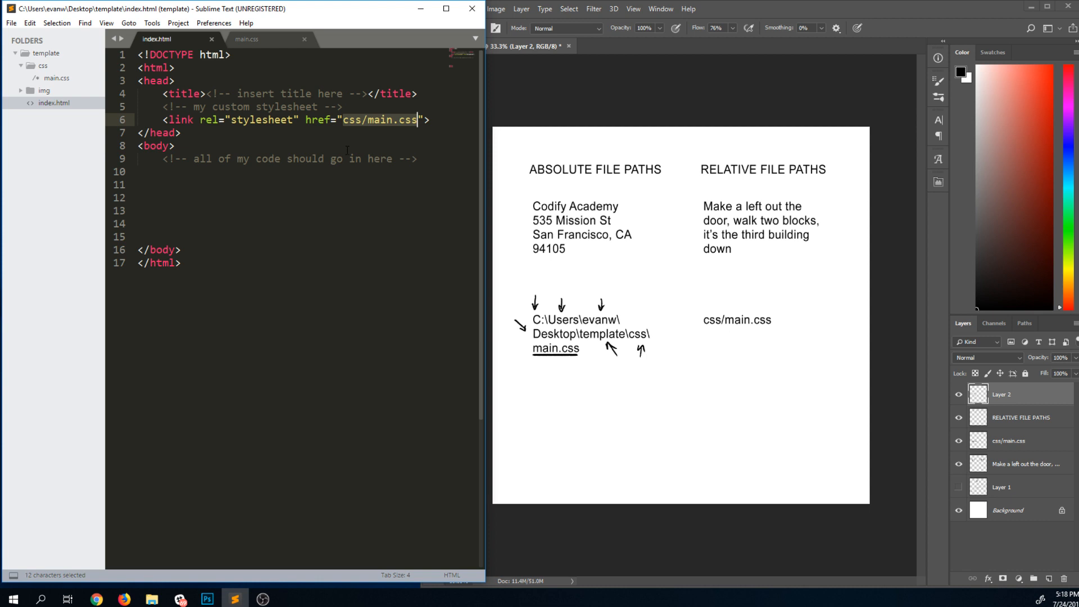
mouse_move(361, 128)
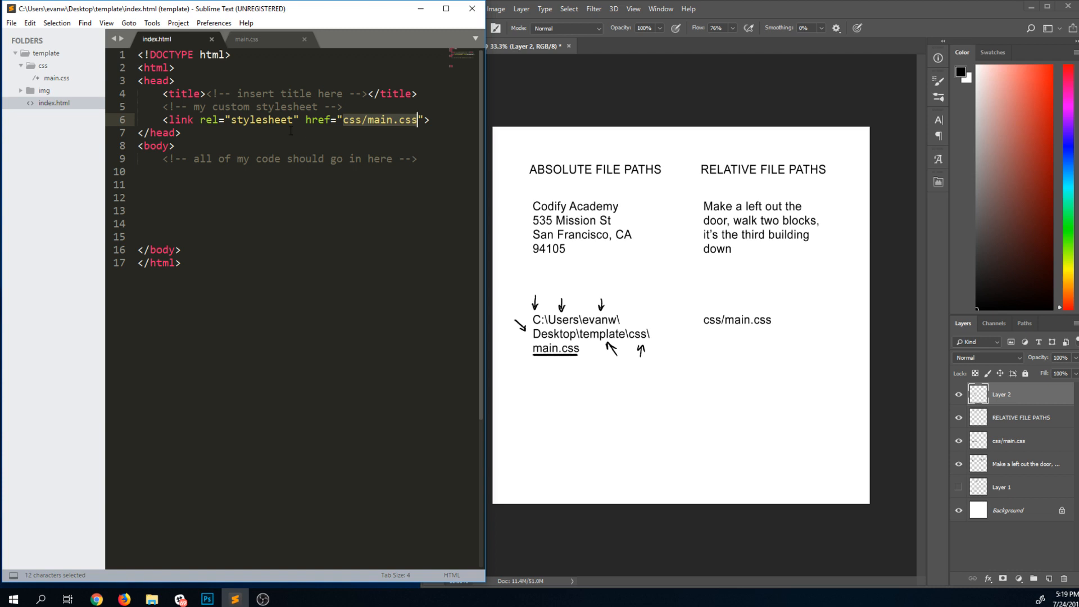
Highlight the relative path css/main.css in index.html's stylesheet link in Sublime Text.
left_click(415, 119)
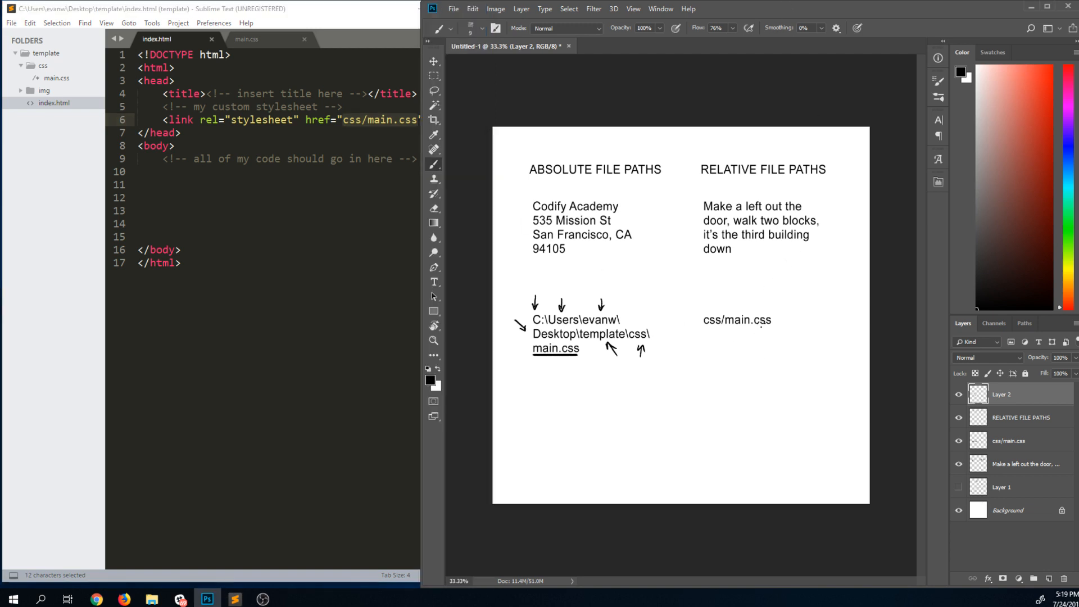
Brush an ellipse around css/main.css, underline main.css and add an arrow up to the walking directions.
left_click_drag(709, 302, 792, 337)
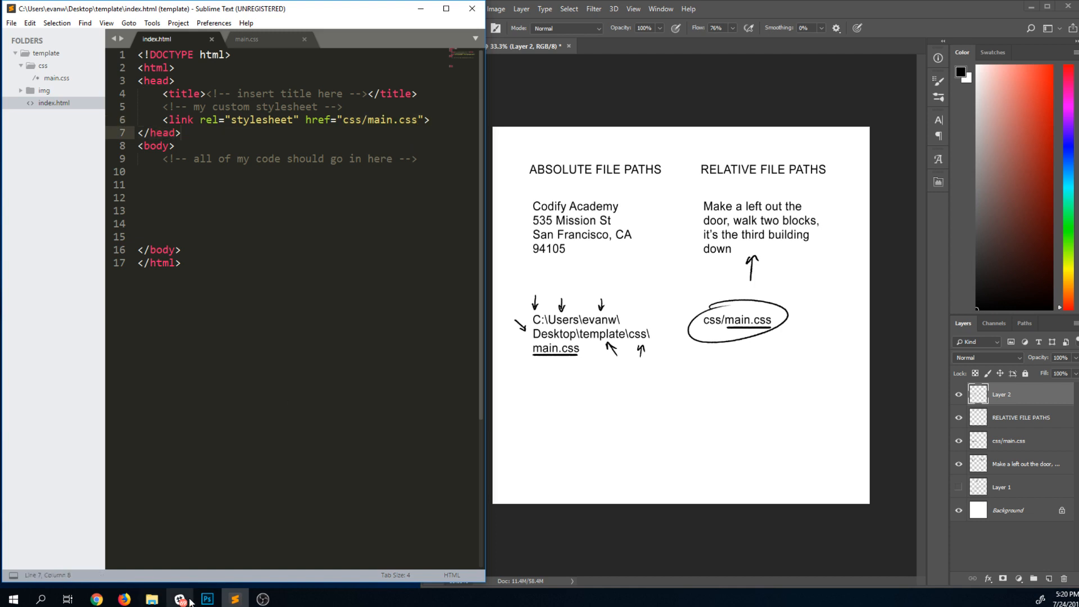
In File Explorer's template folder, select index.html, then go into css and select main.css.
left_click(149, 599)
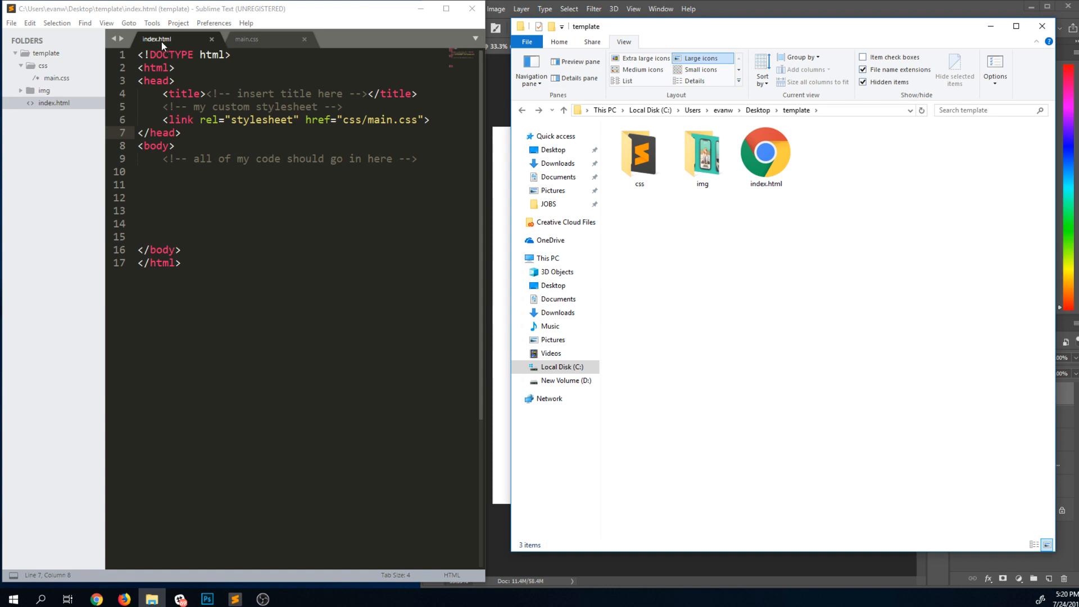
left_click(766, 152)
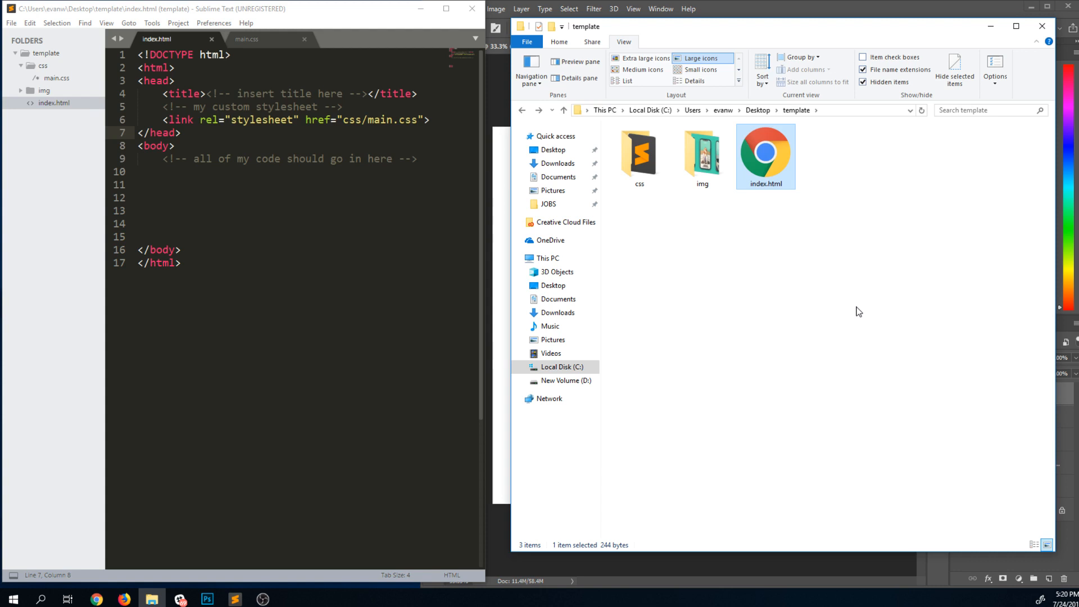
mouse_move(780, 180)
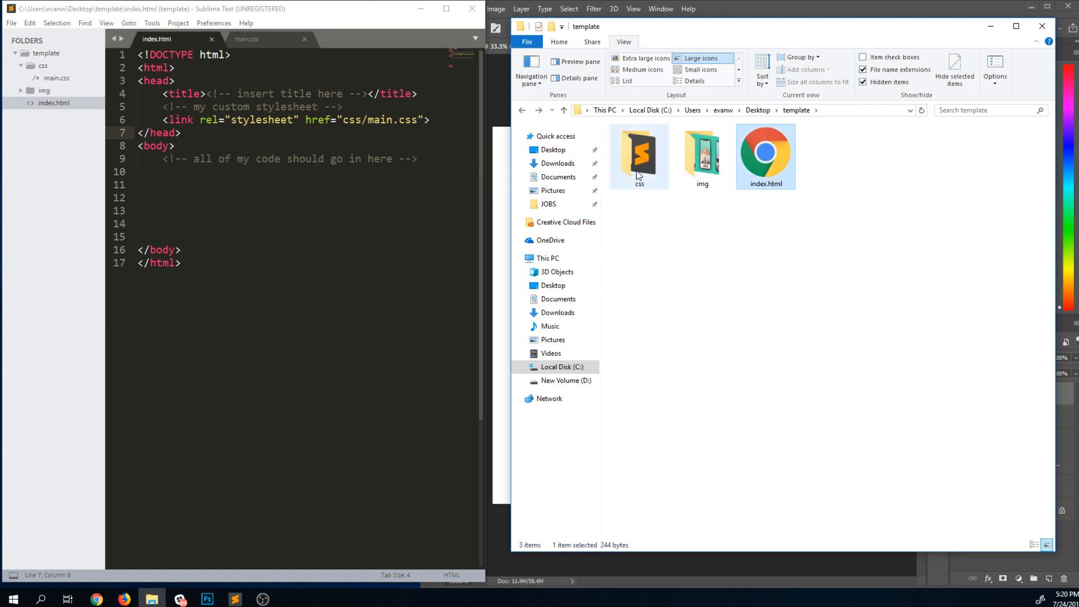
mouse_move(648, 162)
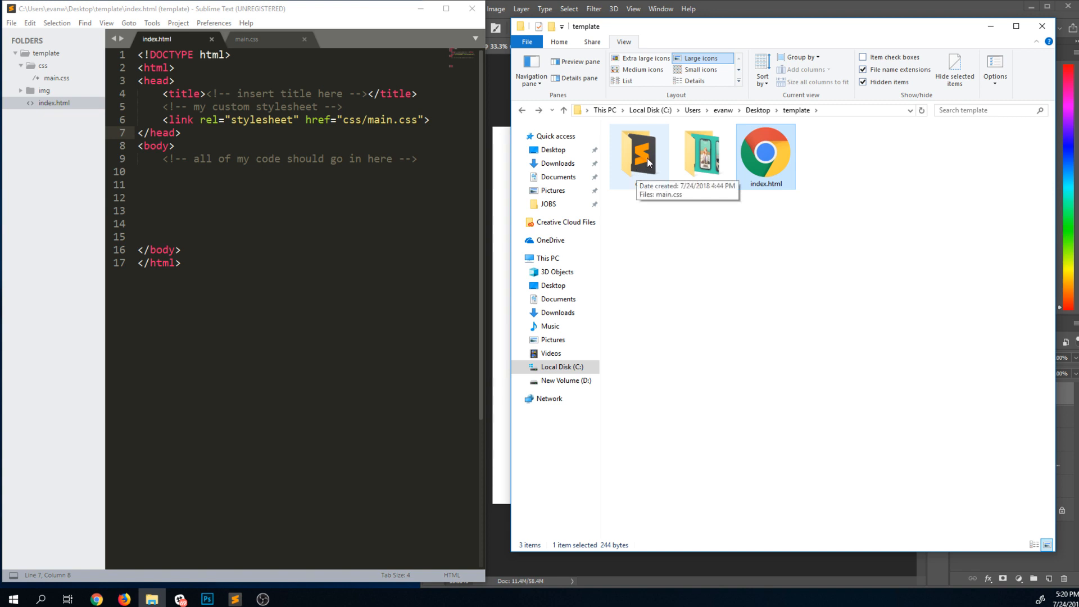
double_click(637, 153)
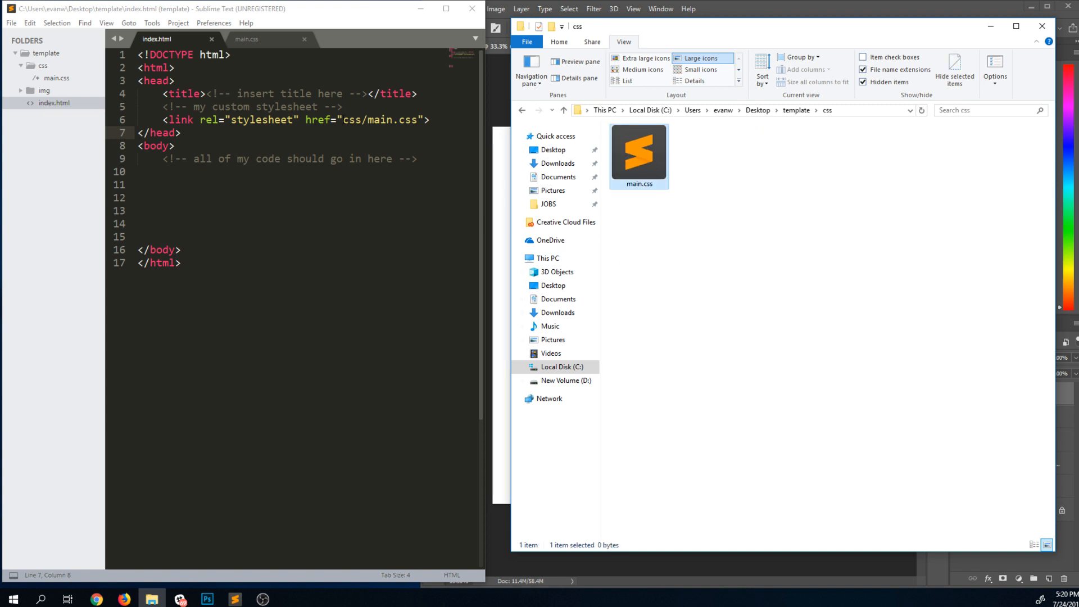
double_click(407, 119)
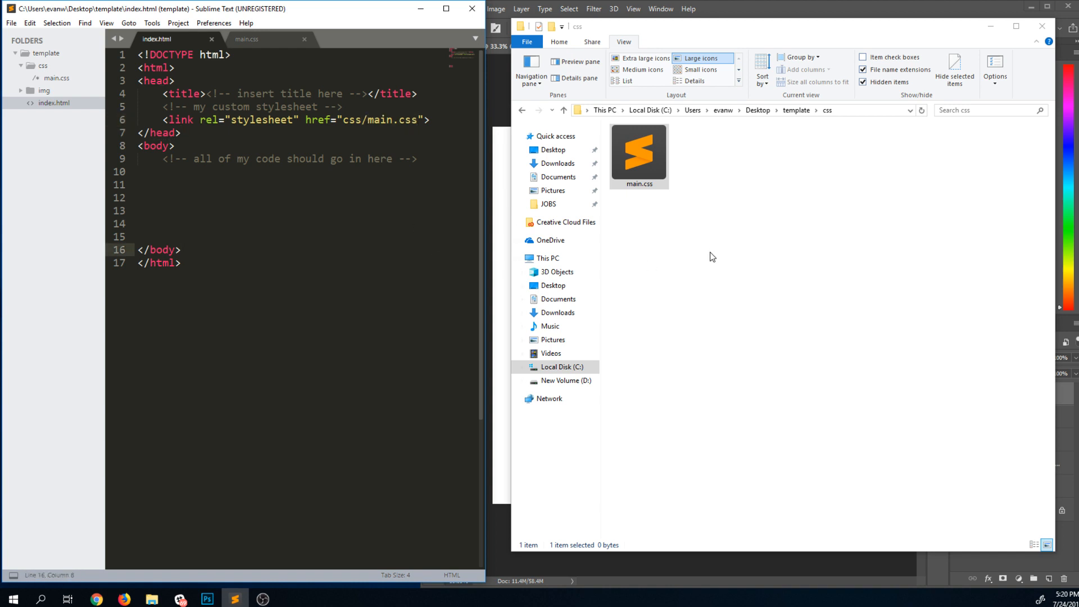
Return to template beside index.html and highlight css/main.css in the link tag.
left_click(522, 110)
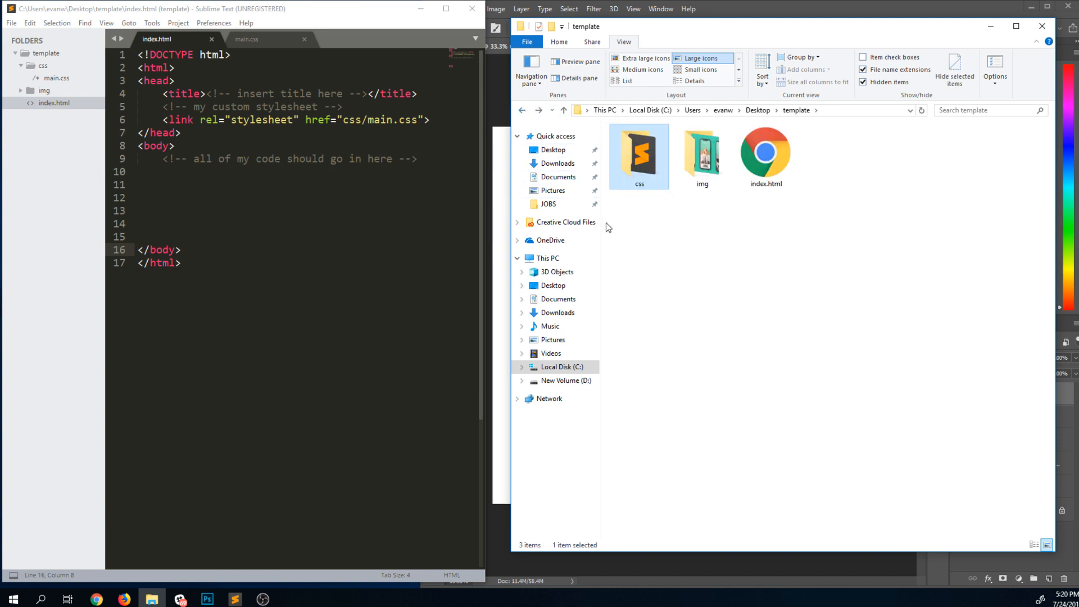
left_click(766, 152)
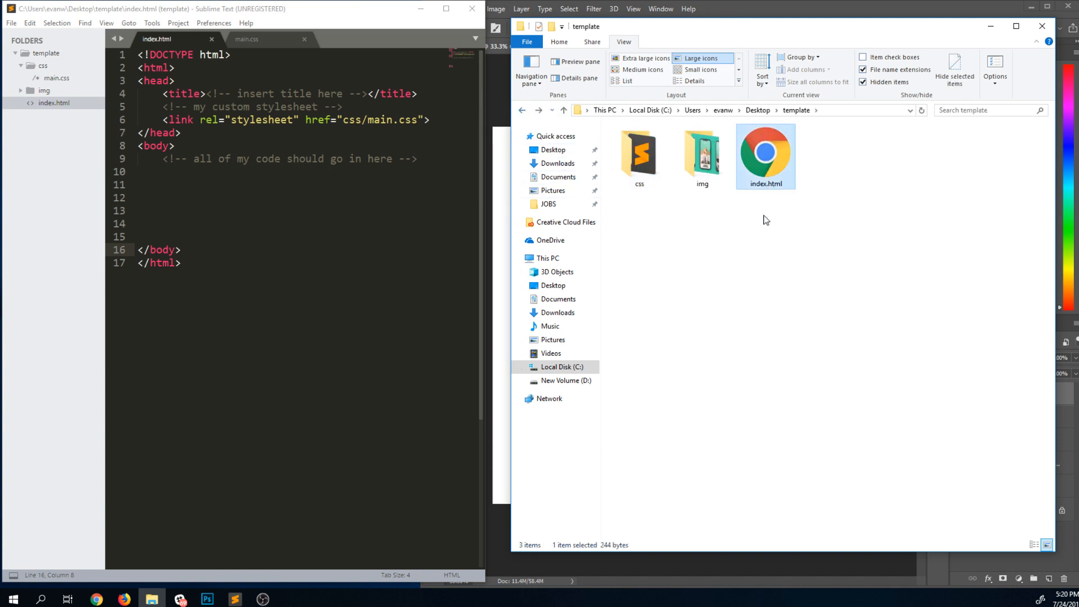
mouse_move(762, 290)
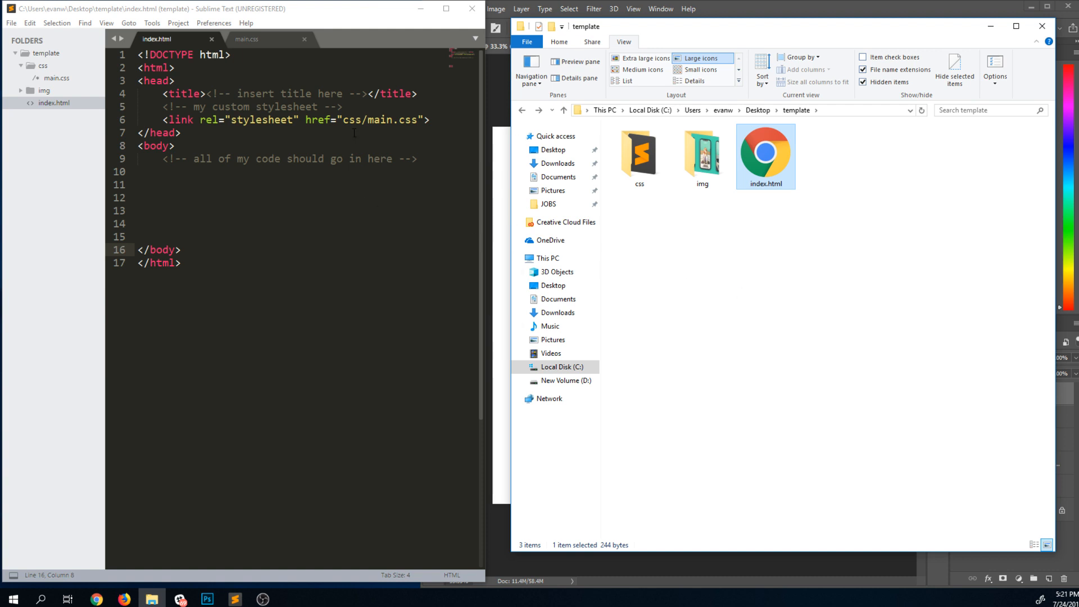
left_click_drag(339, 119, 418, 119)
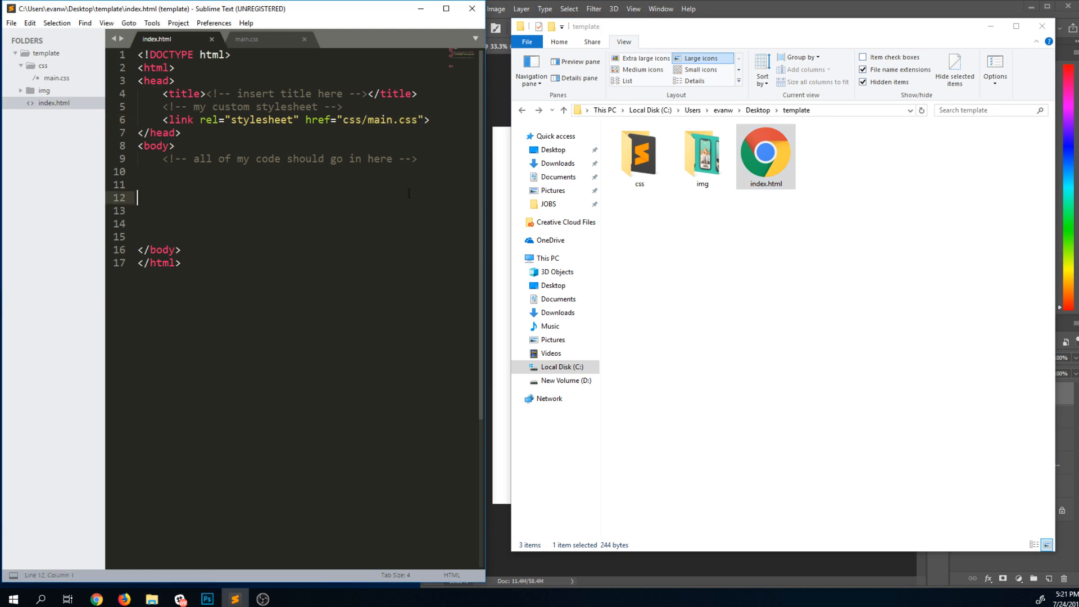
double_click(377, 119)
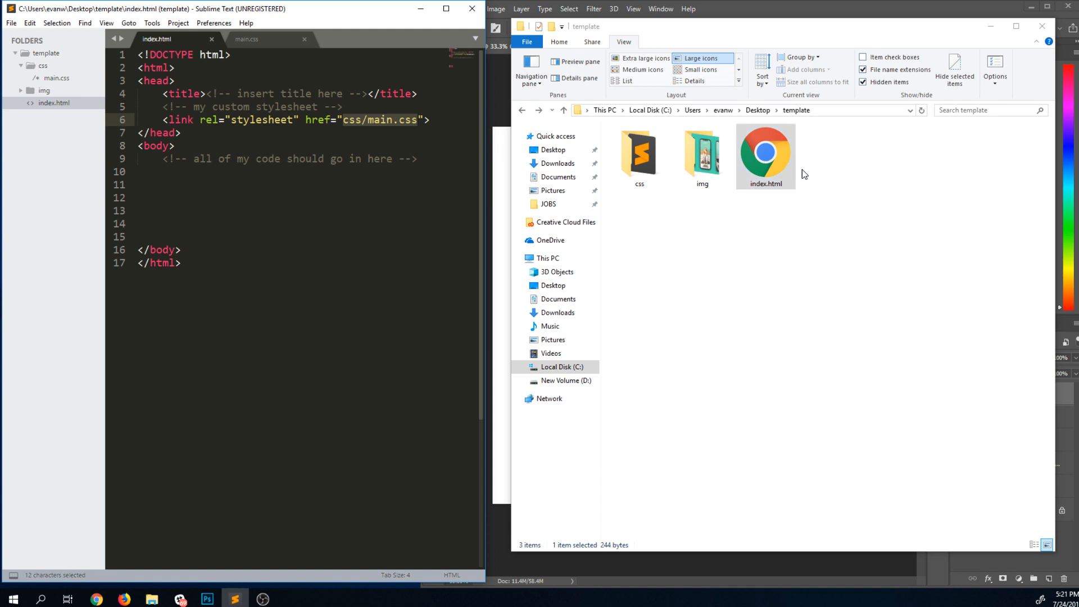
double_click(639, 152)
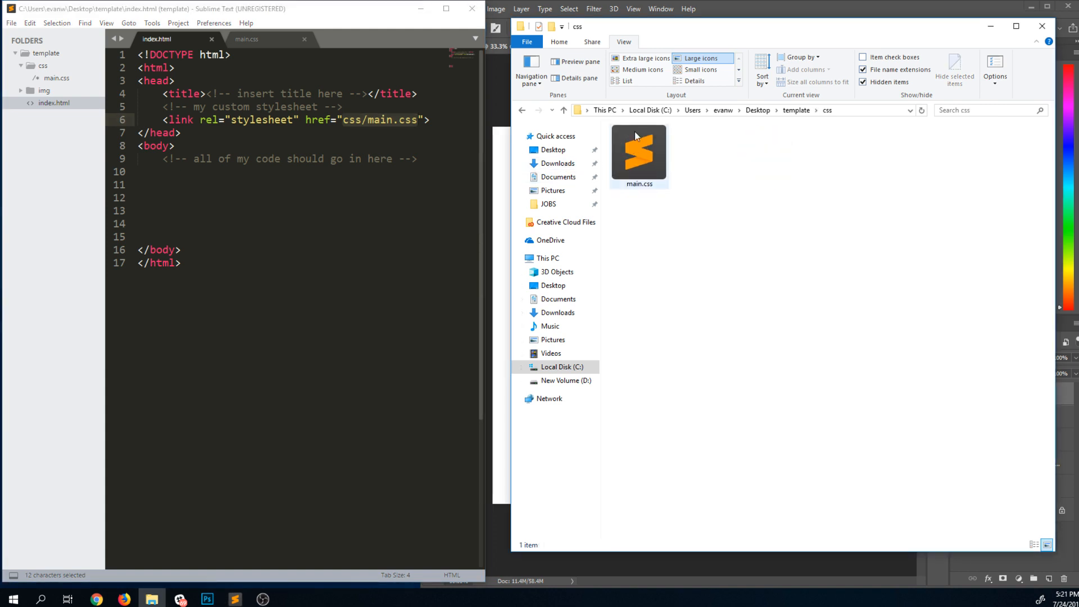
left_click(639, 153)
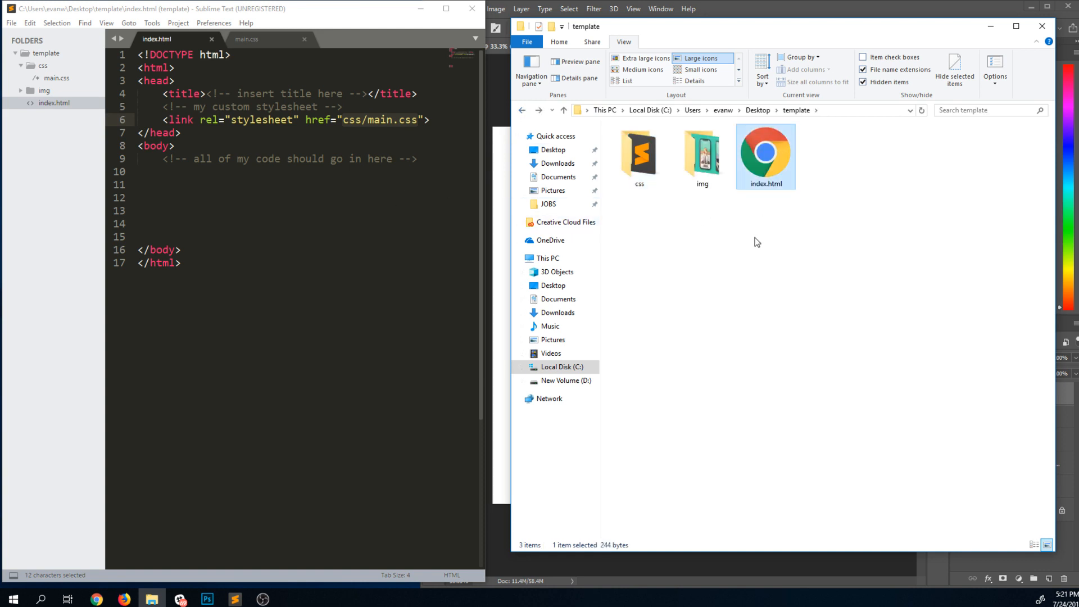
mouse_move(774, 165)
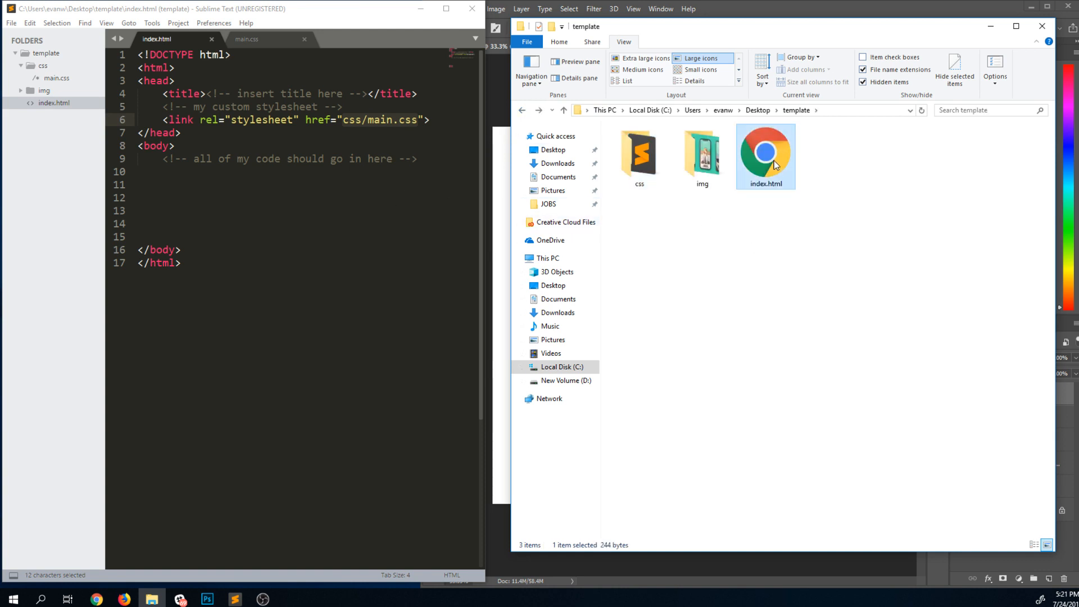
mouse_move(758, 228)
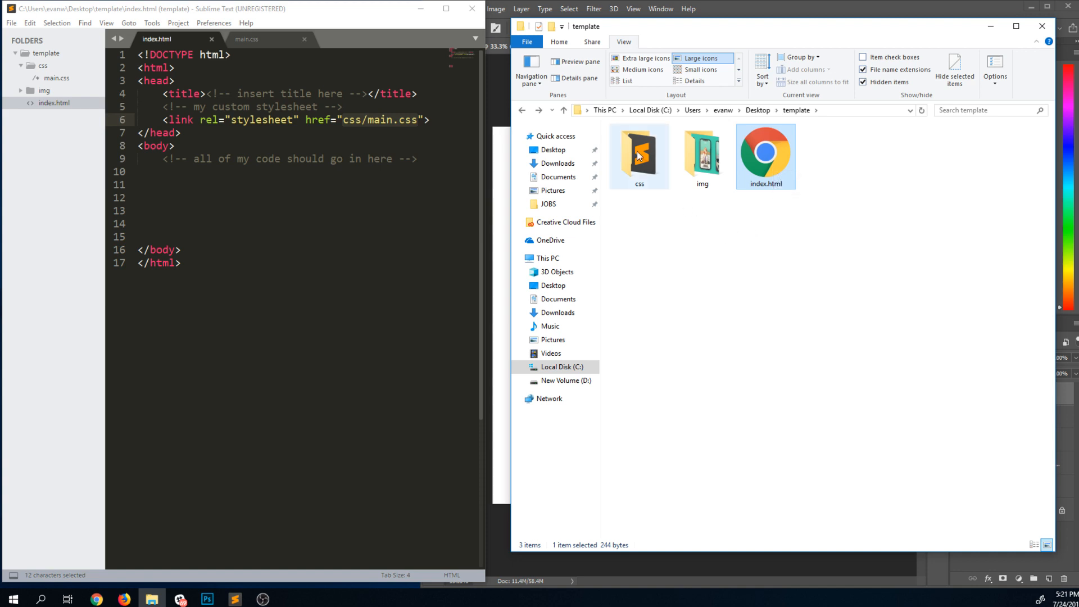
double_click(639, 151)
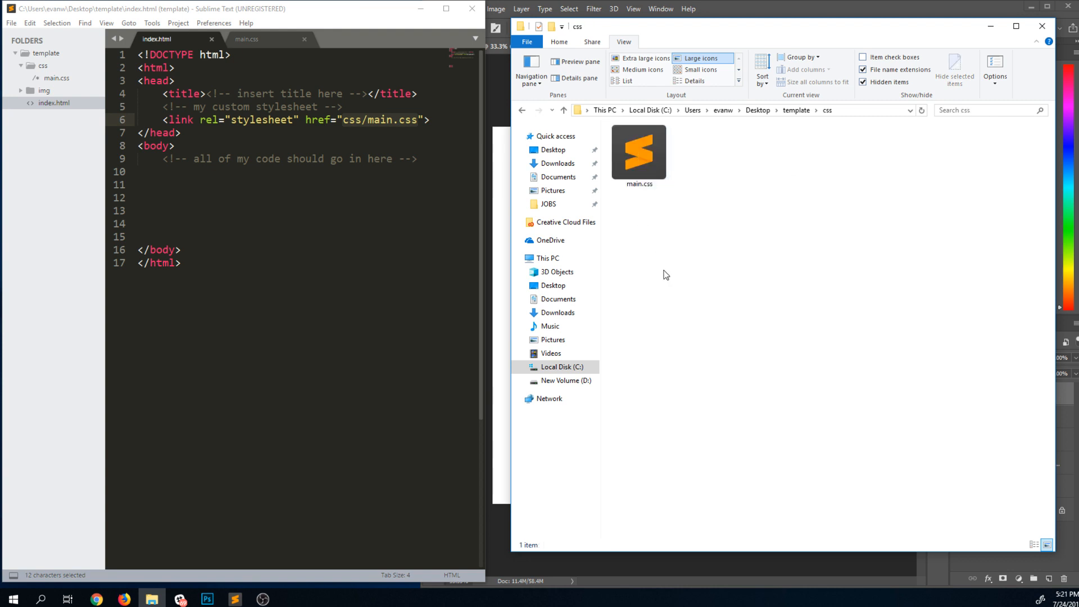
left_click(638, 151)
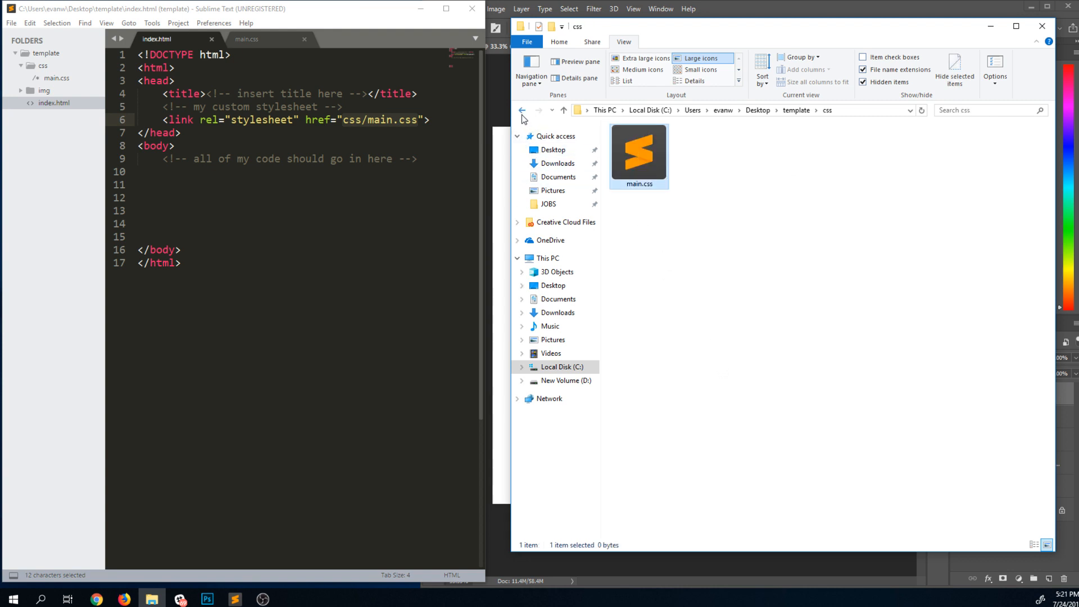
left_click(521, 110)
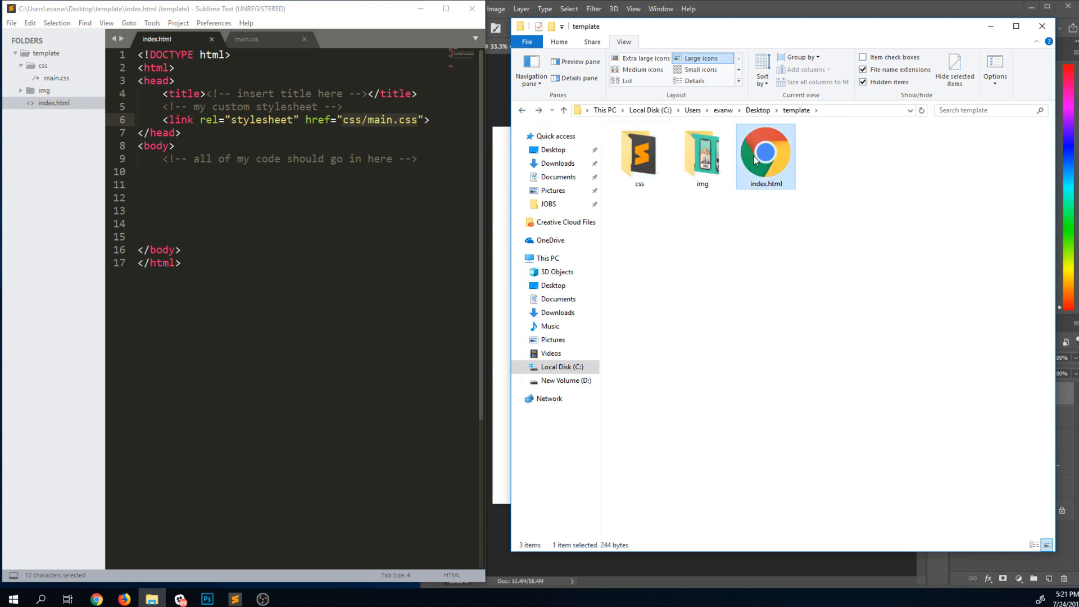
mouse_move(716, 229)
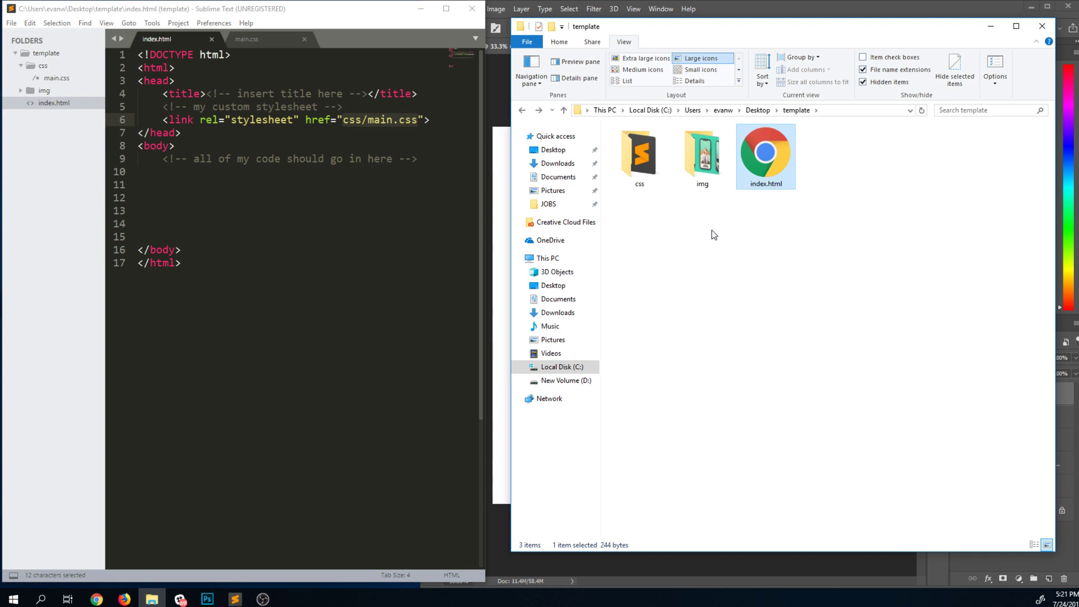
left_click(780, 302)
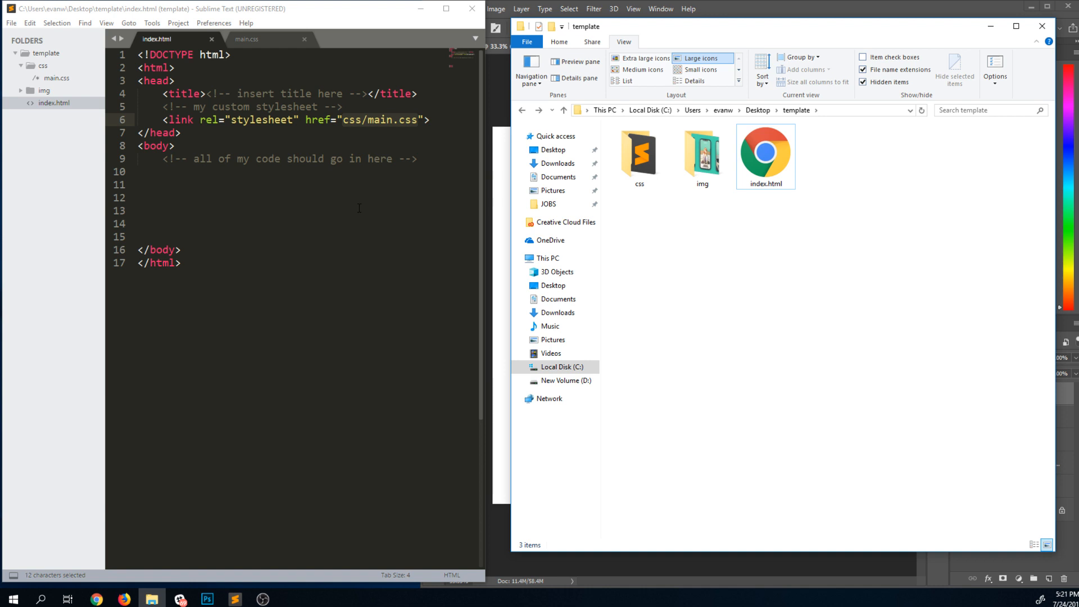
mouse_move(358, 207)
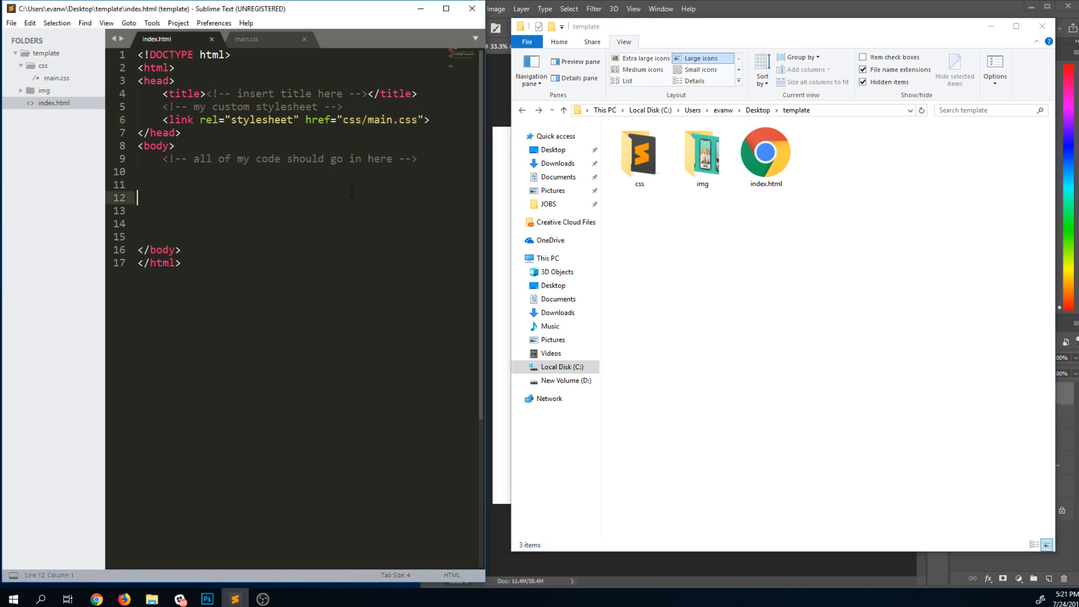
On line 12 of index.html's body, enter the relative path "img/codify.png".
double_click(701, 152)
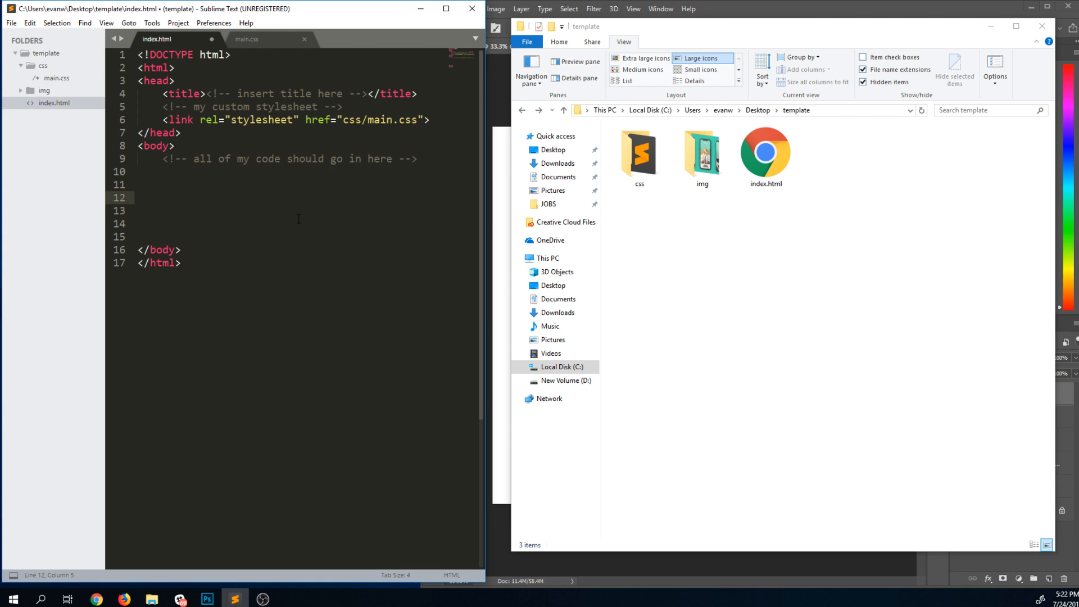
left_click(162, 197)
type("\"img")
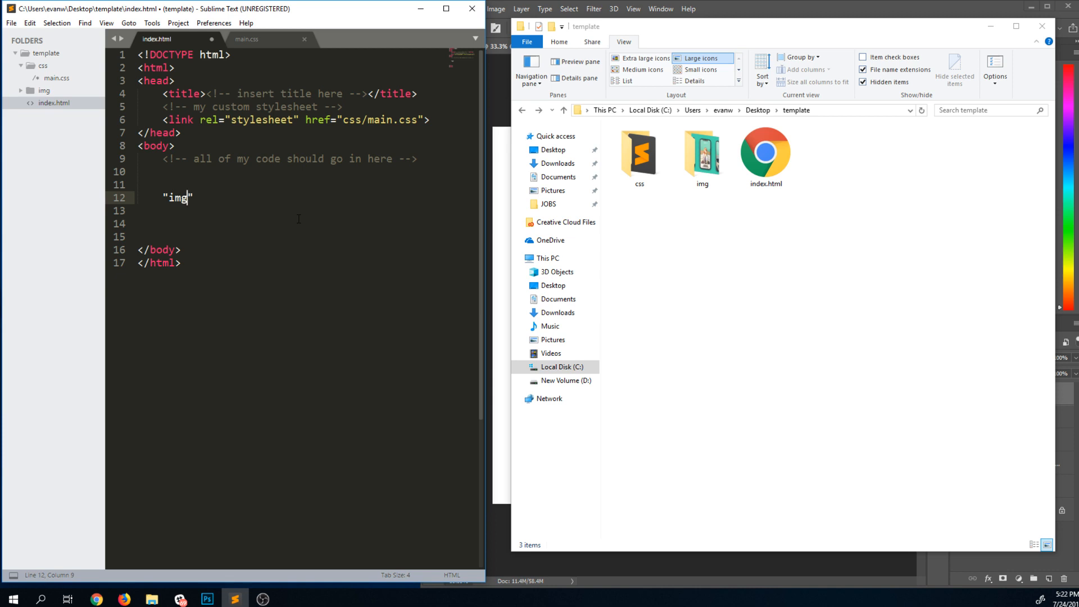
type("/cod")
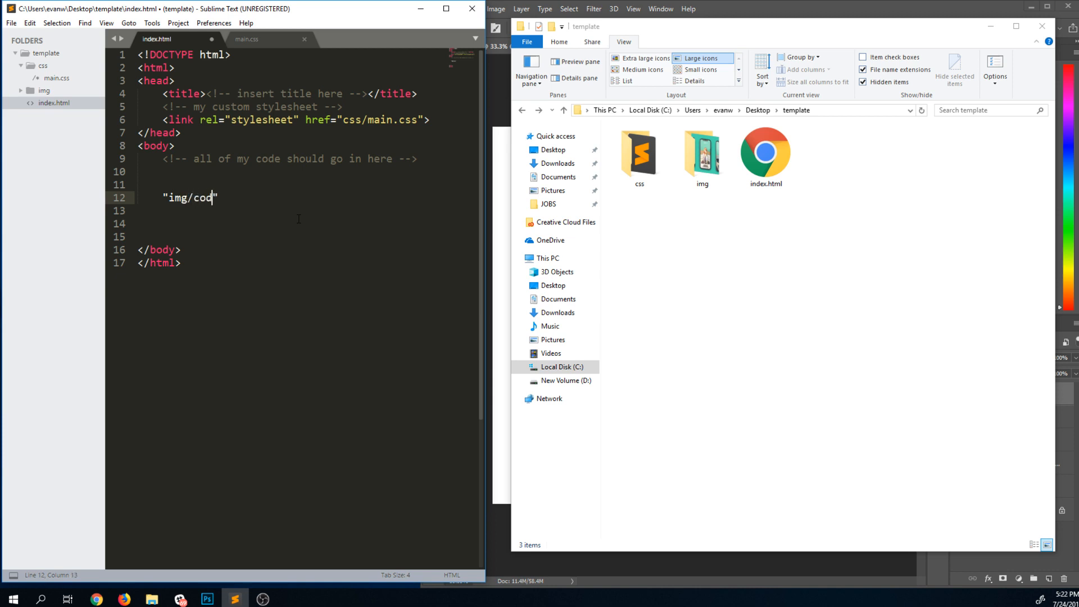
type("ify.png")
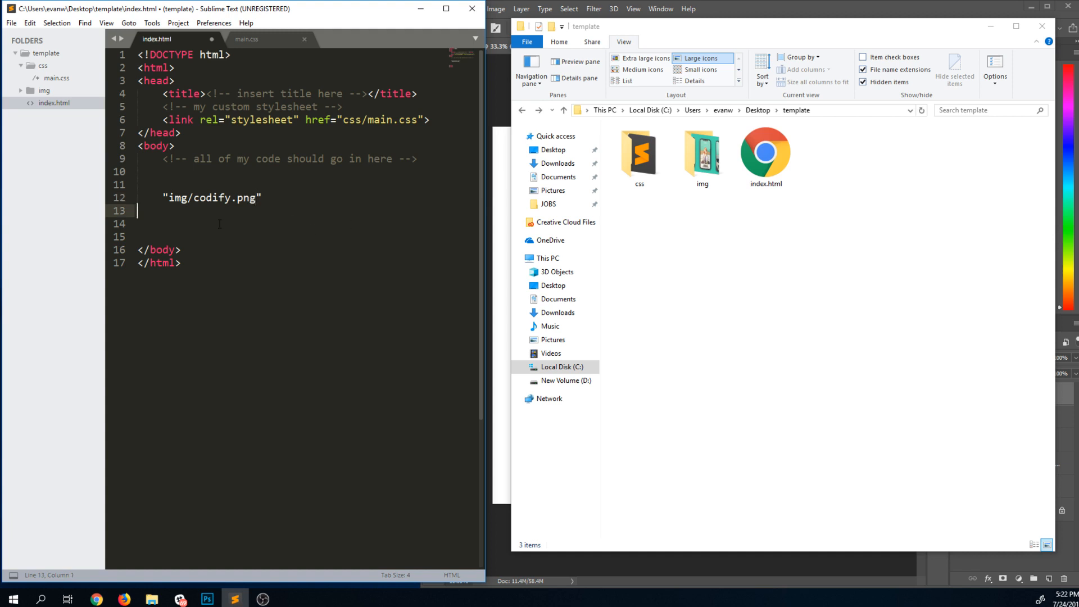
Highlight the stylesheet path css/main.css in the link tag, then deselect it.
double_click(178, 198)
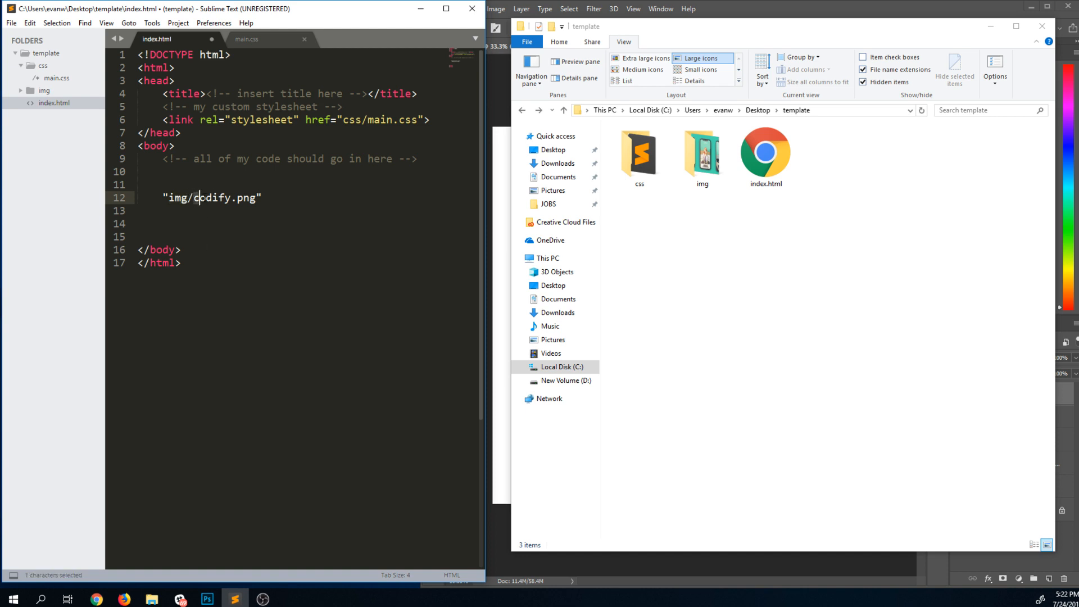
double_click(221, 198)
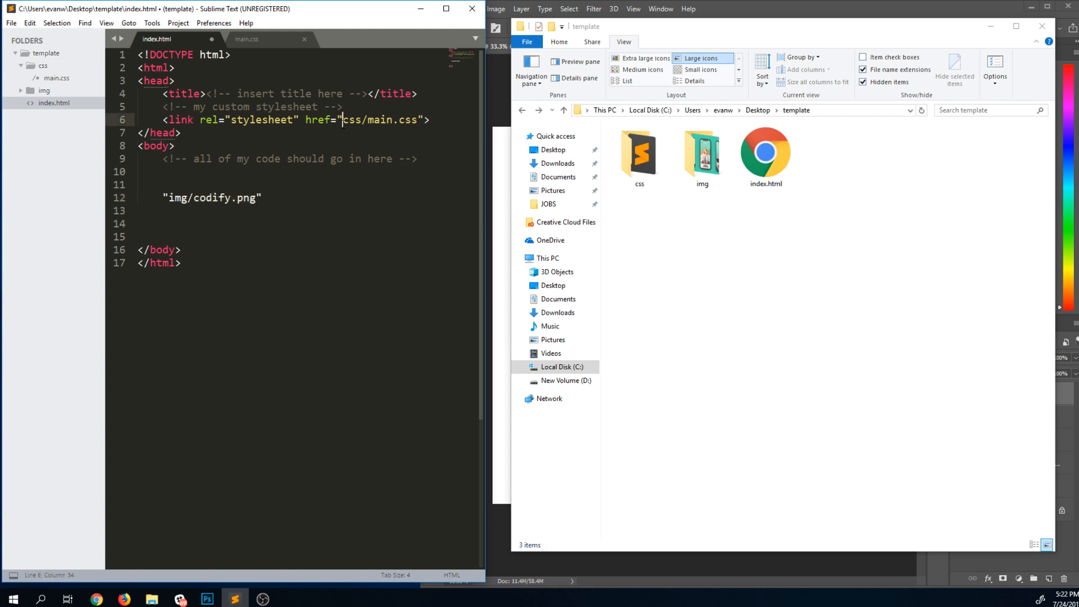
double_click(380, 119)
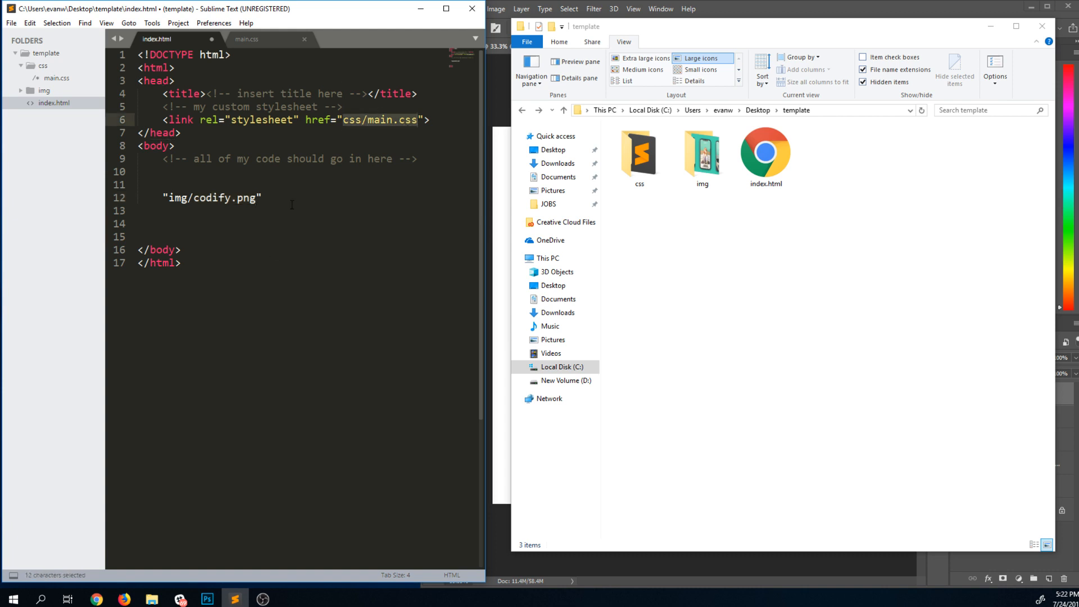
left_click(263, 197)
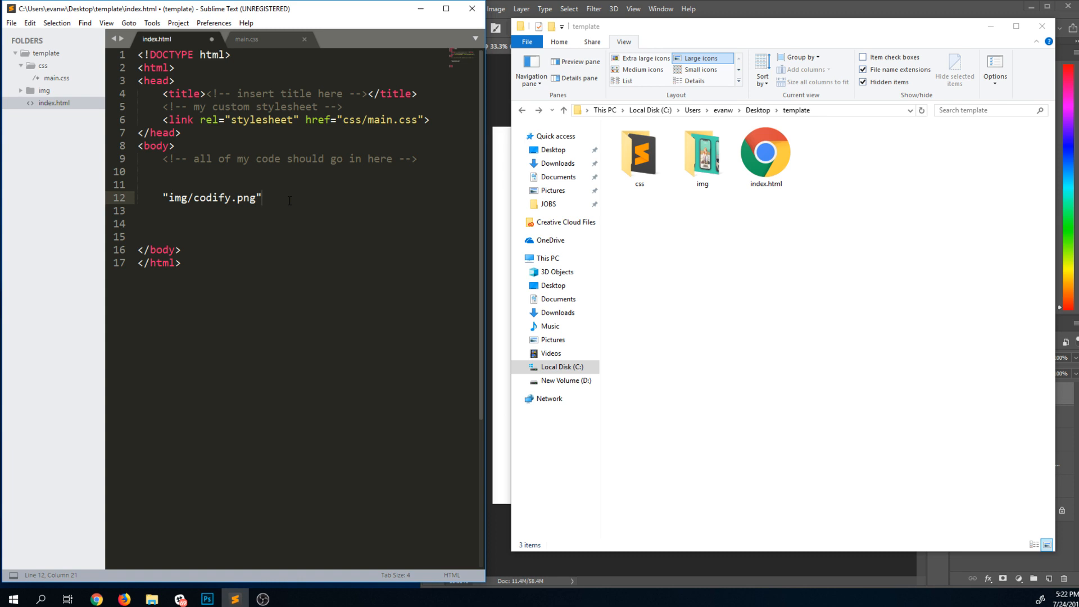
In File Explorer, start from index.html in template, go into css and select main.css.
left_click(765, 152)
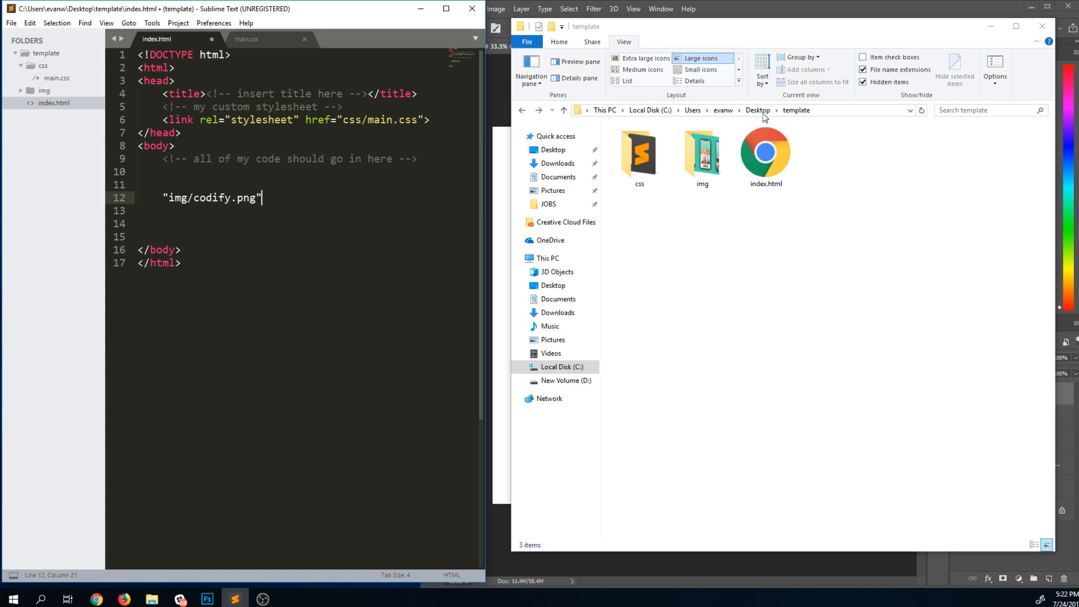
left_click(638, 153)
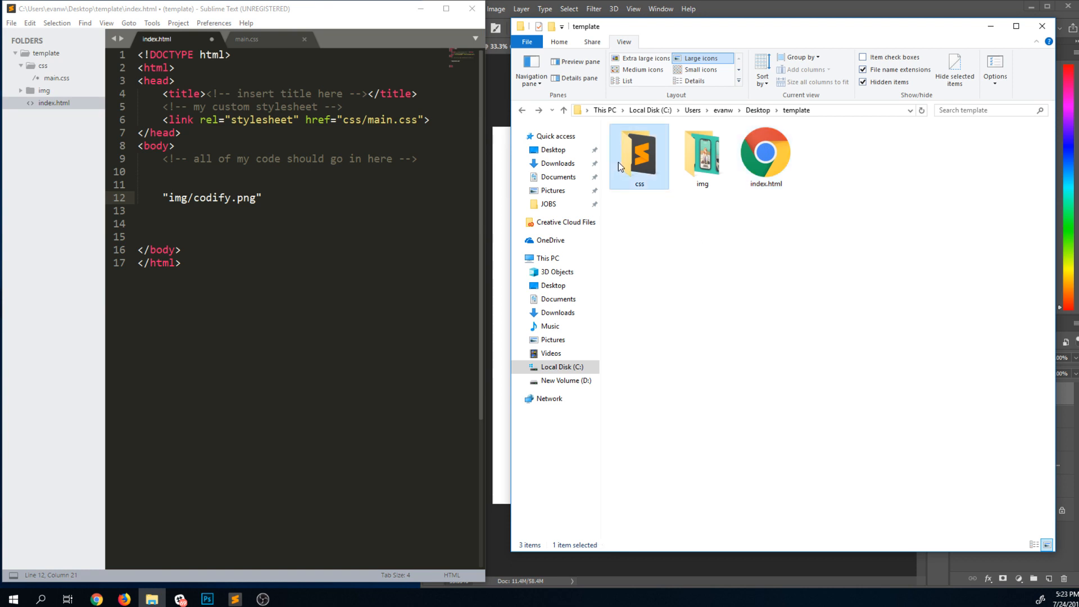
double_click(638, 150)
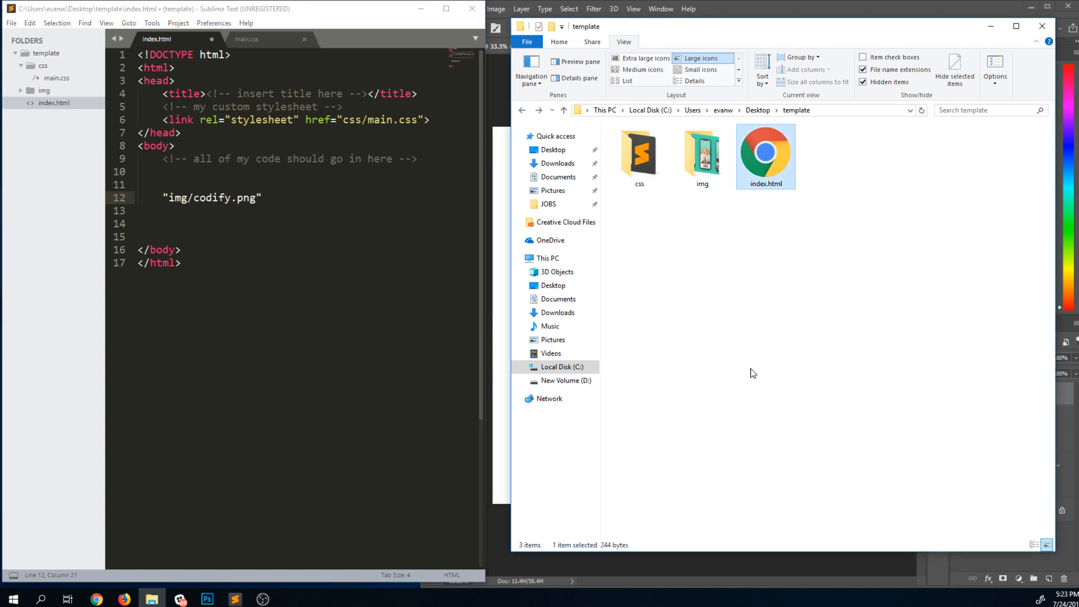
mouse_move(790, 209)
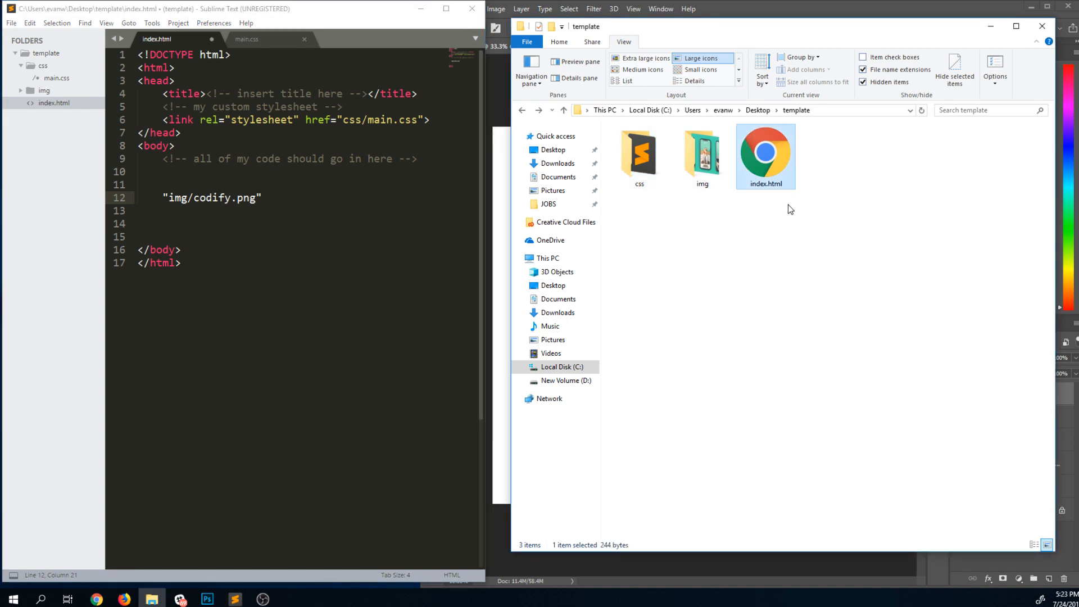
mouse_move(771, 193)
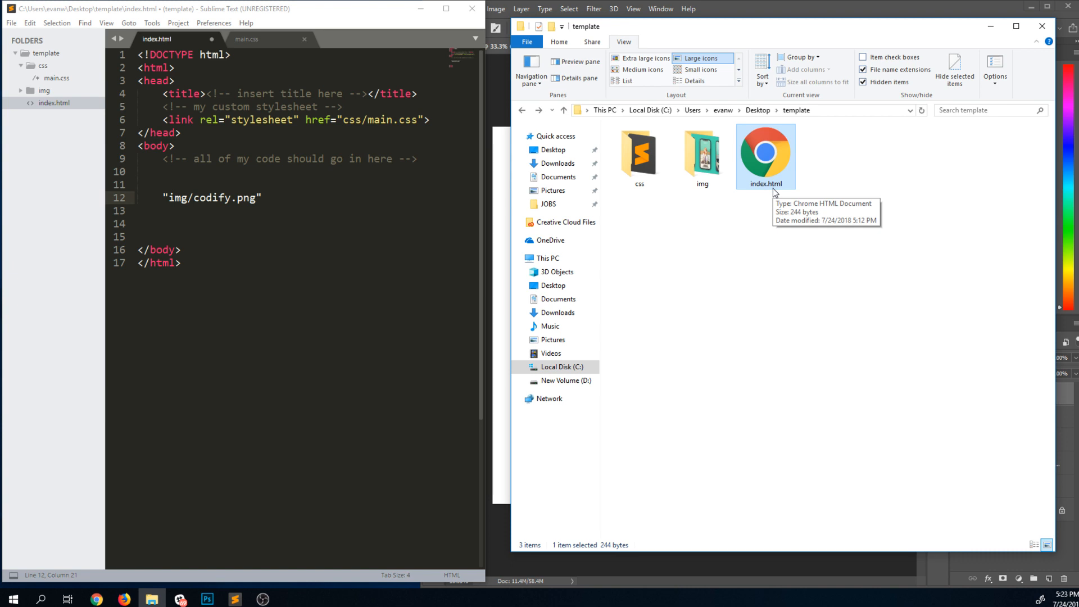
mouse_move(774, 200)
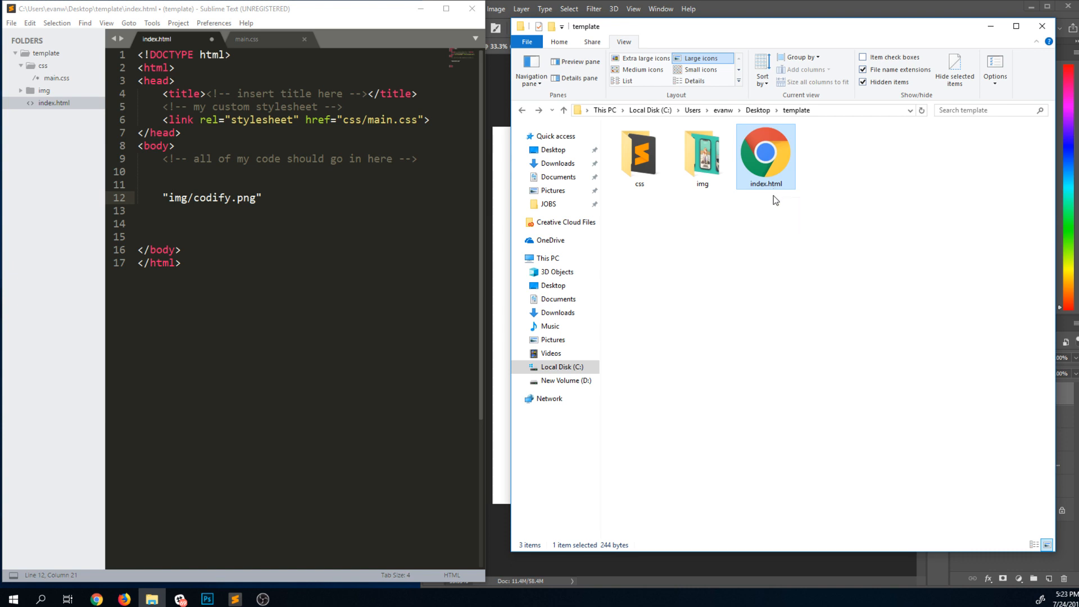
mouse_move(774, 197)
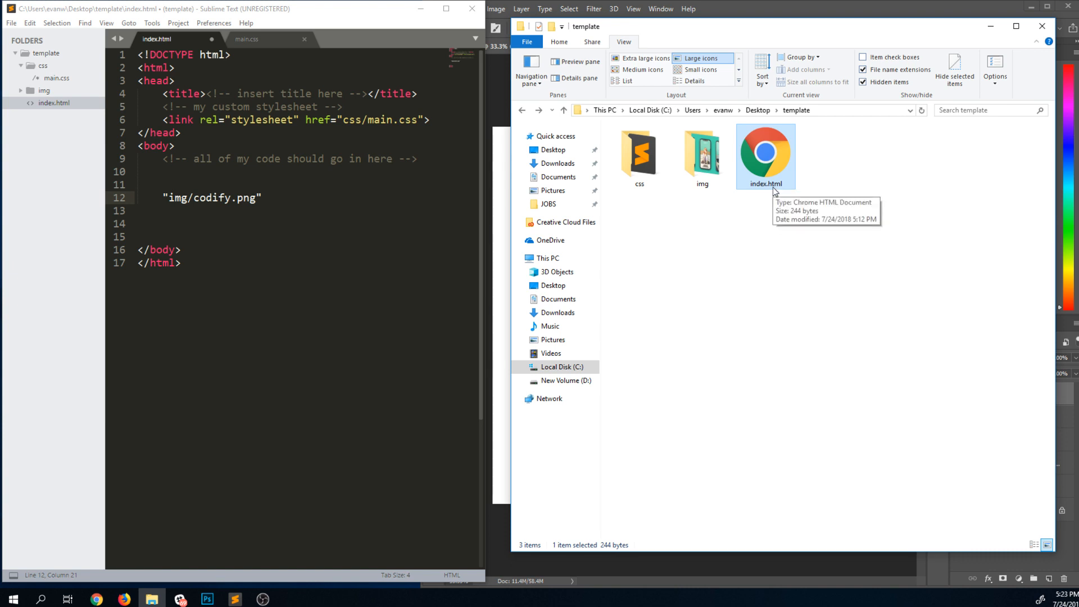
mouse_move(776, 228)
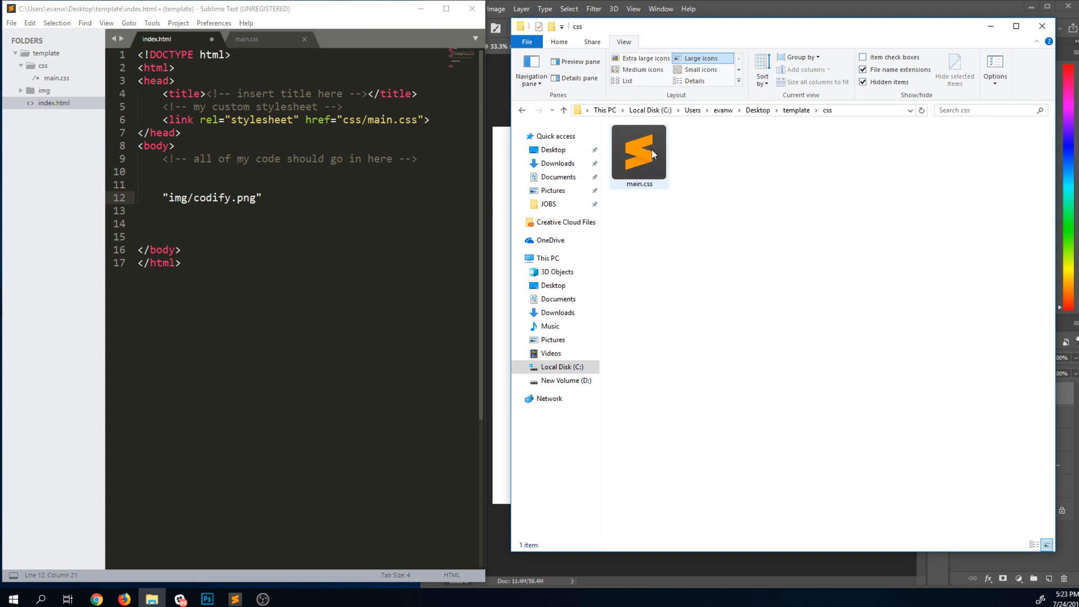
left_click(639, 151)
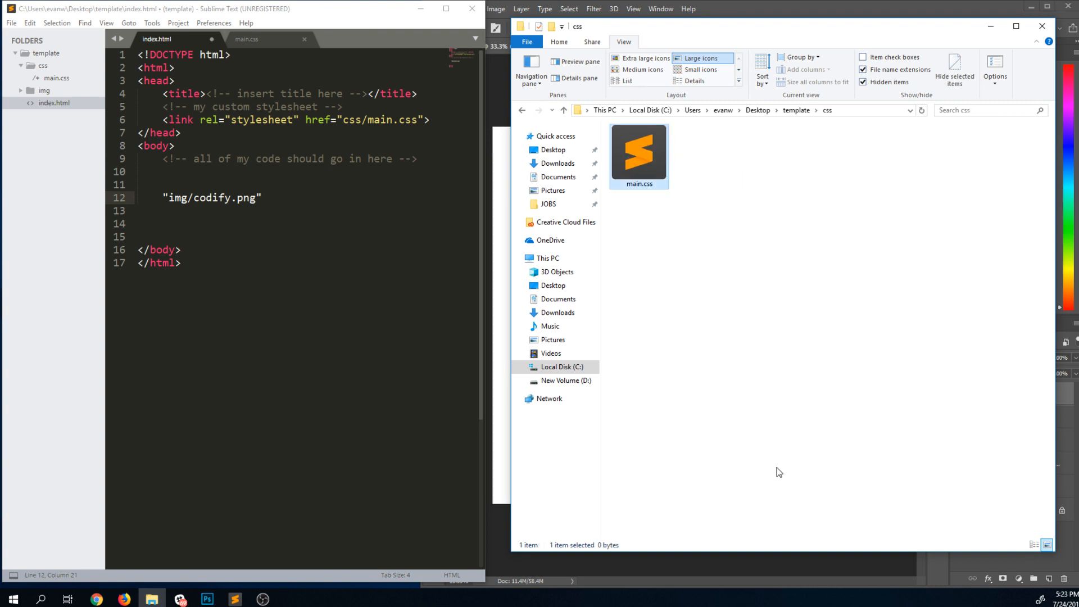
left_click(775, 456)
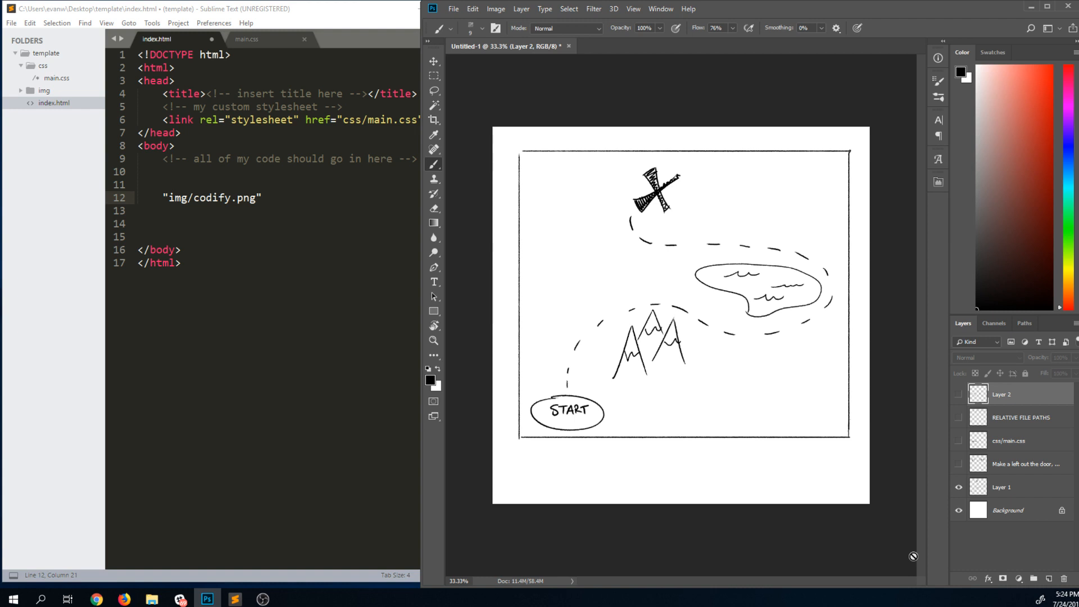
mouse_move(774, 287)
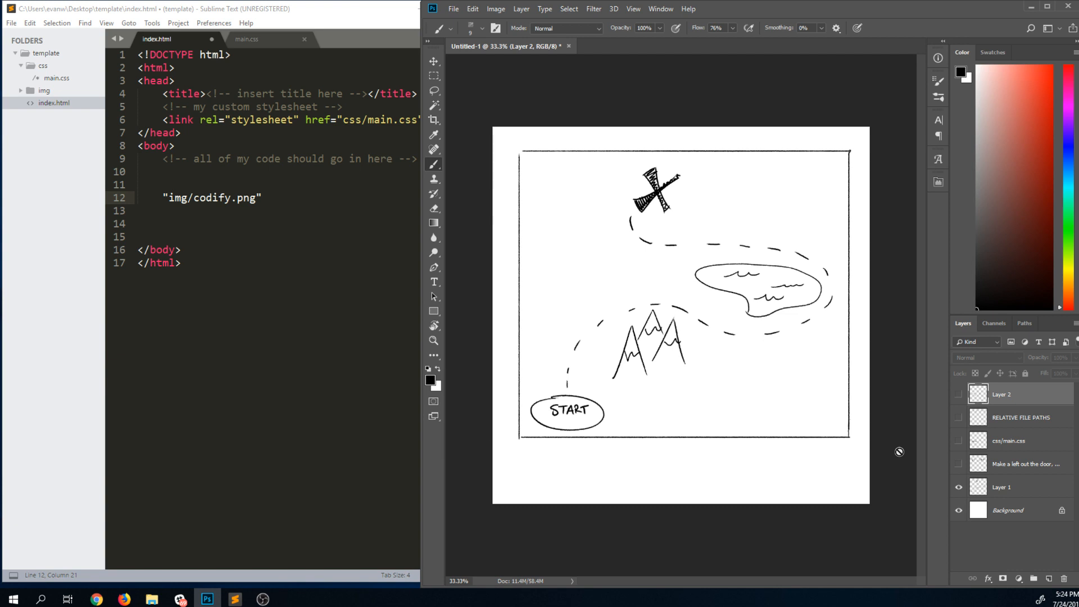
mouse_move(941, 404)
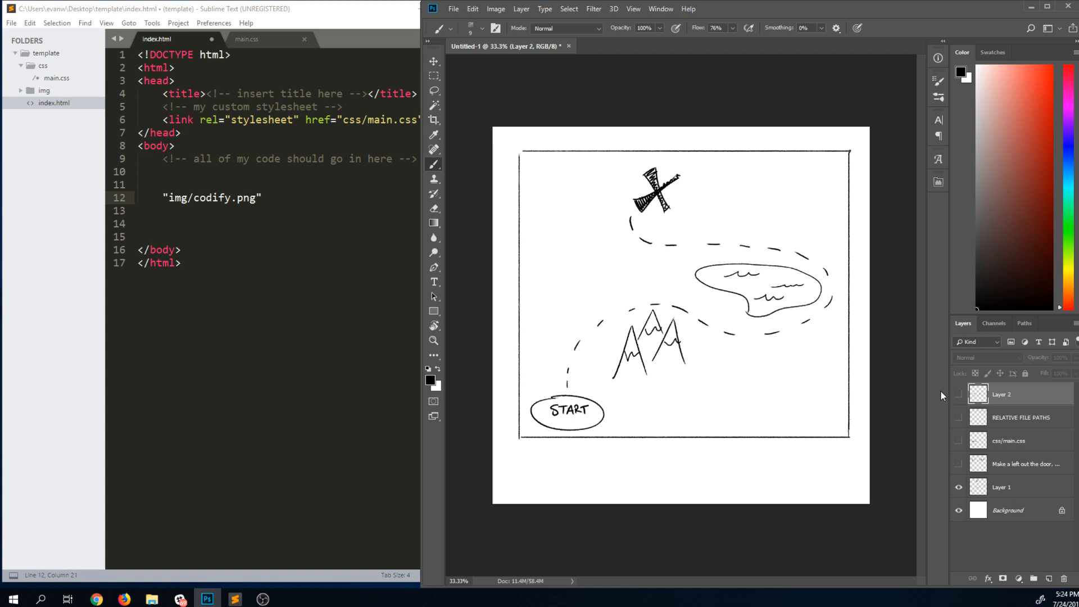
On Layer 1, label START with index.html and an arrow, the X with main.css, and add a second START oval.
left_click(1008, 487)
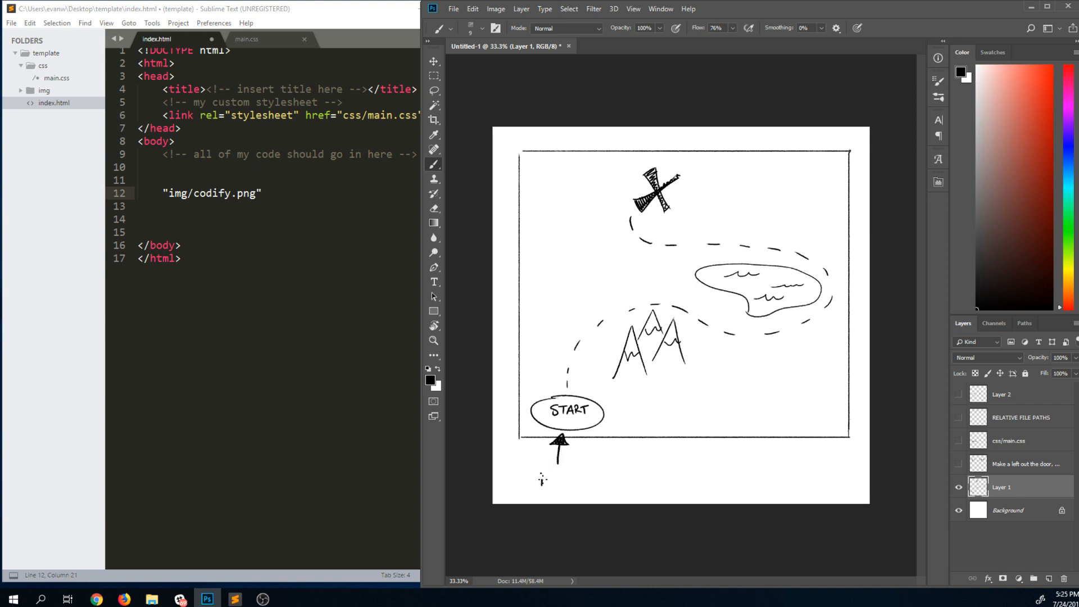
type("index")
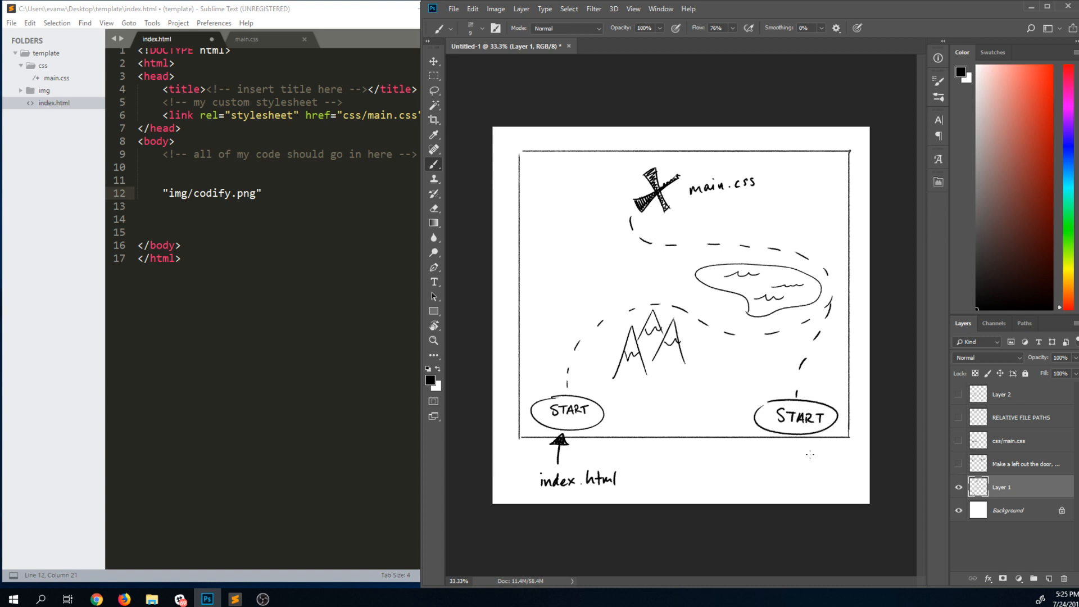
mouse_move(830, 442)
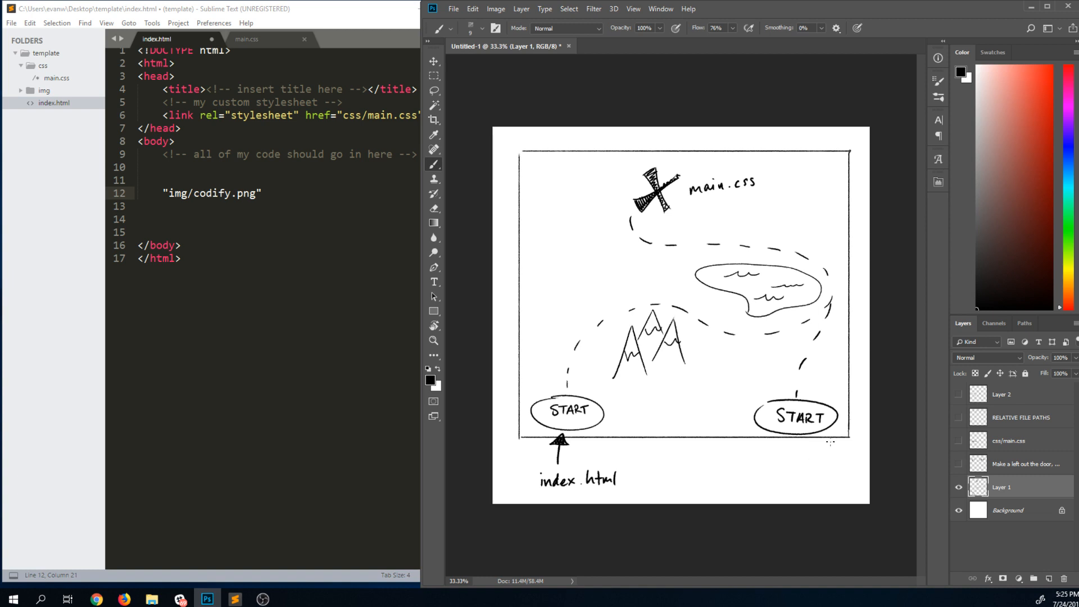